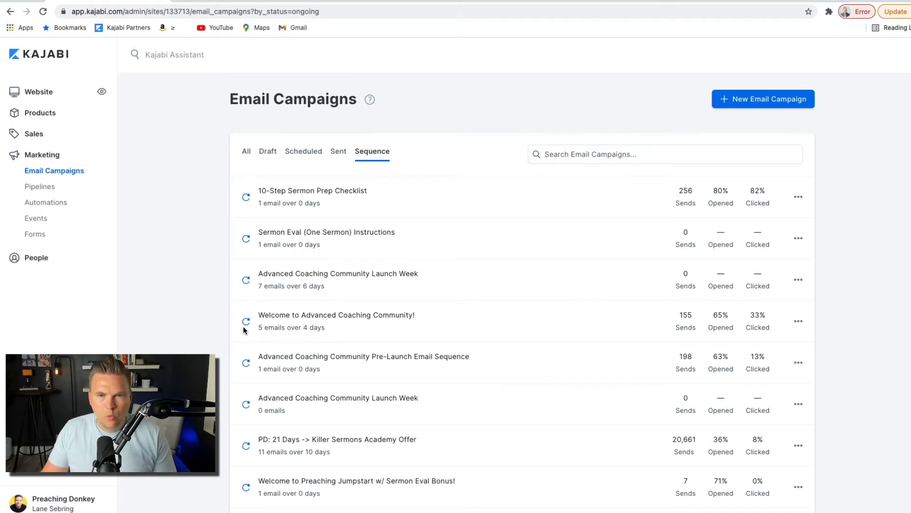
Open the 'PD: 21 Days -> Killer Sermons Academy Offer' sequence from the Email Campaigns list
click(337, 439)
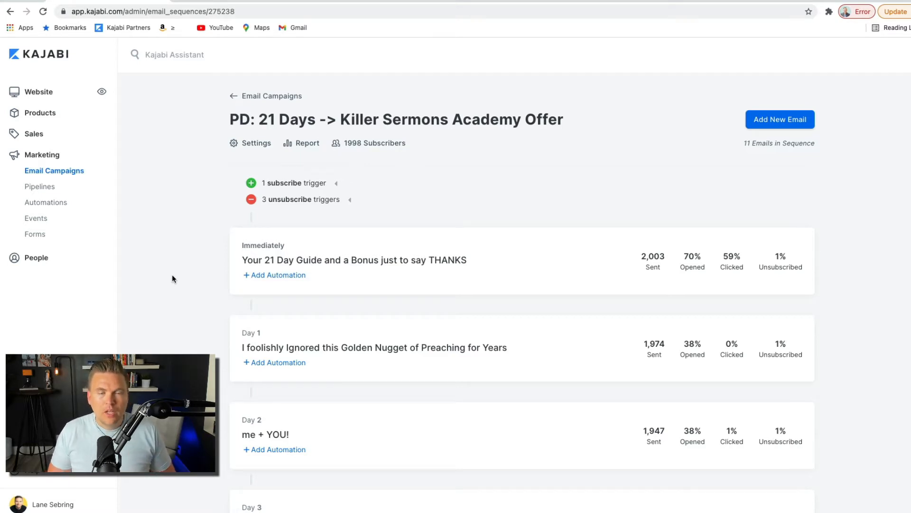
mouse_move(183, 306)
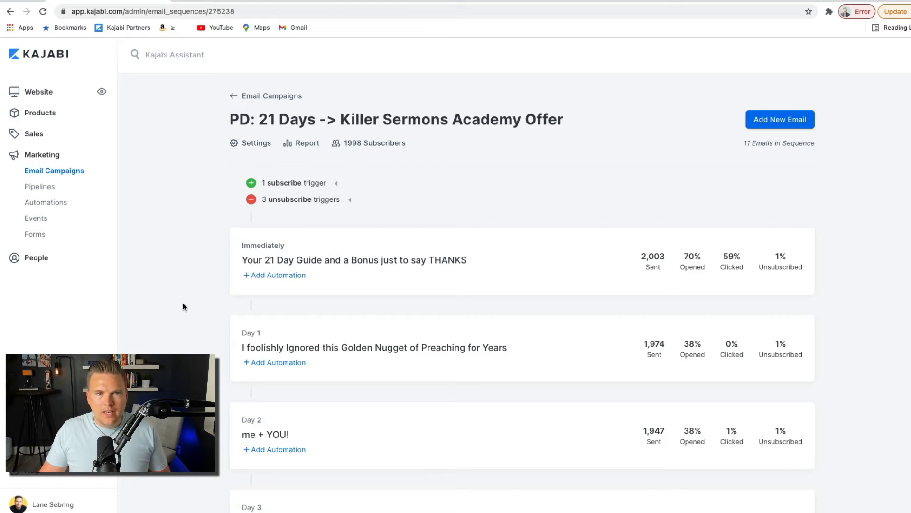
scroll(down, 3)
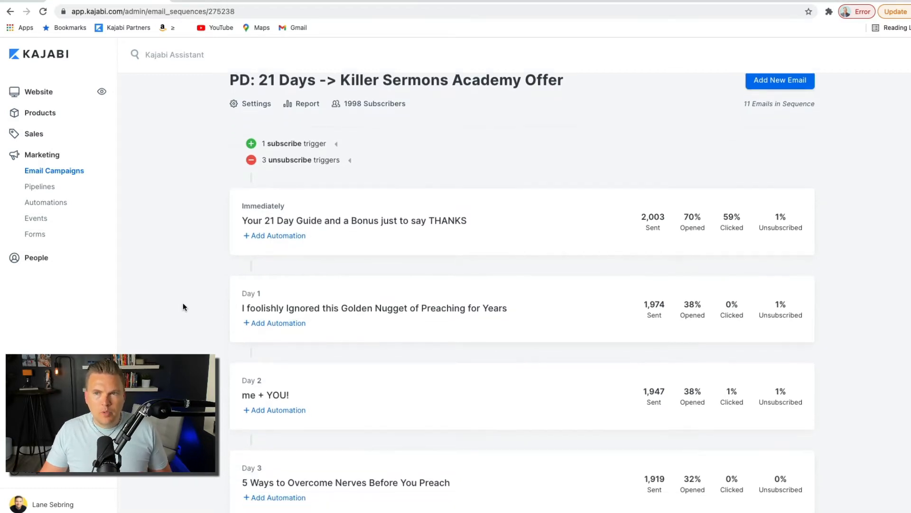
scroll(up, 3)
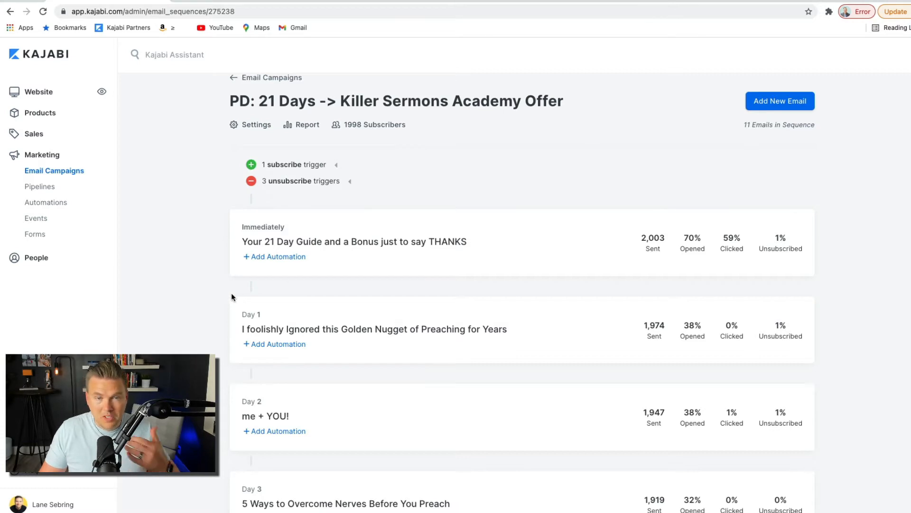
mouse_move(239, 281)
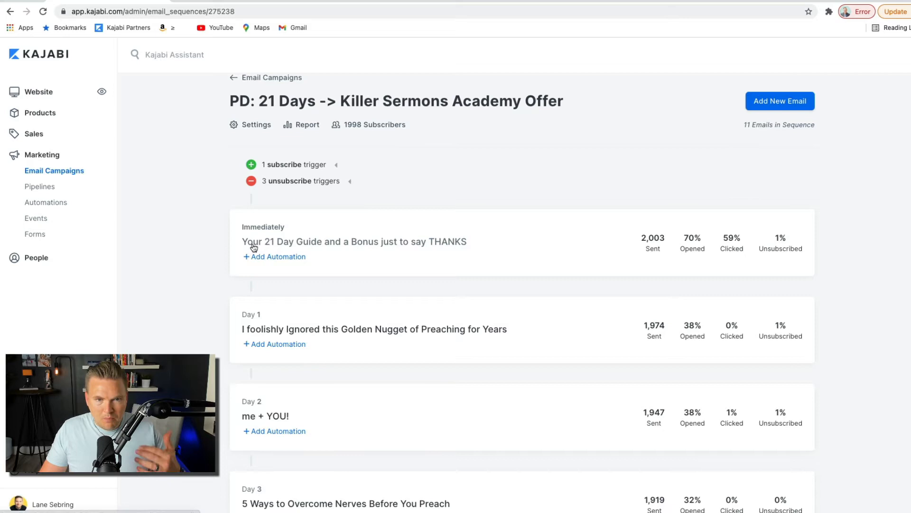
scroll(down, 3)
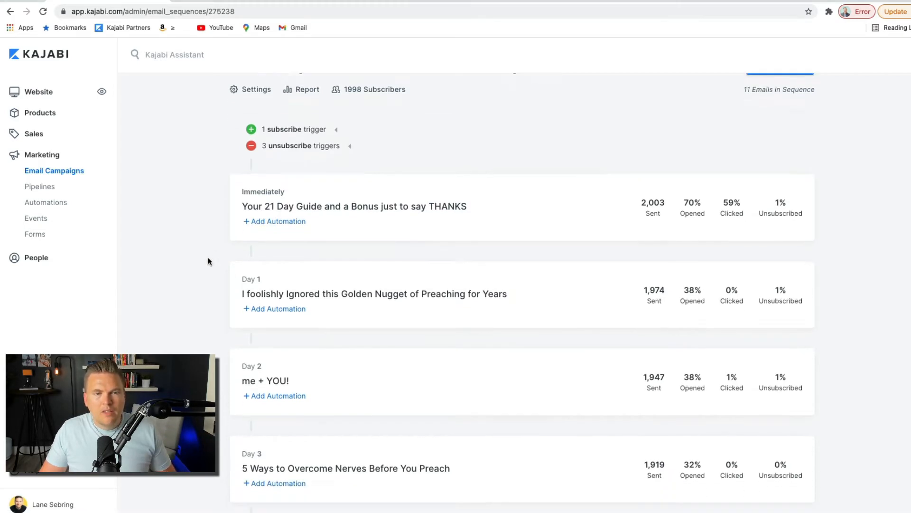
scroll(down, 3)
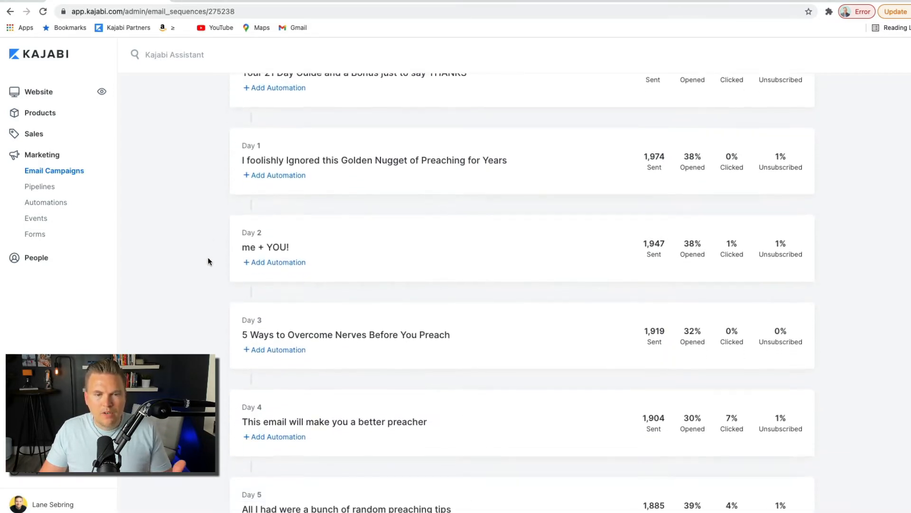
scroll(down, 3)
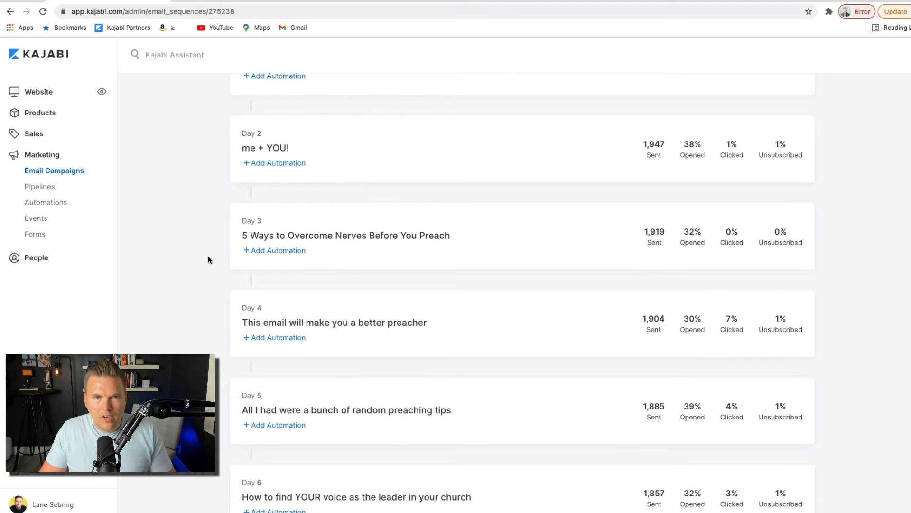
scroll(up, 3)
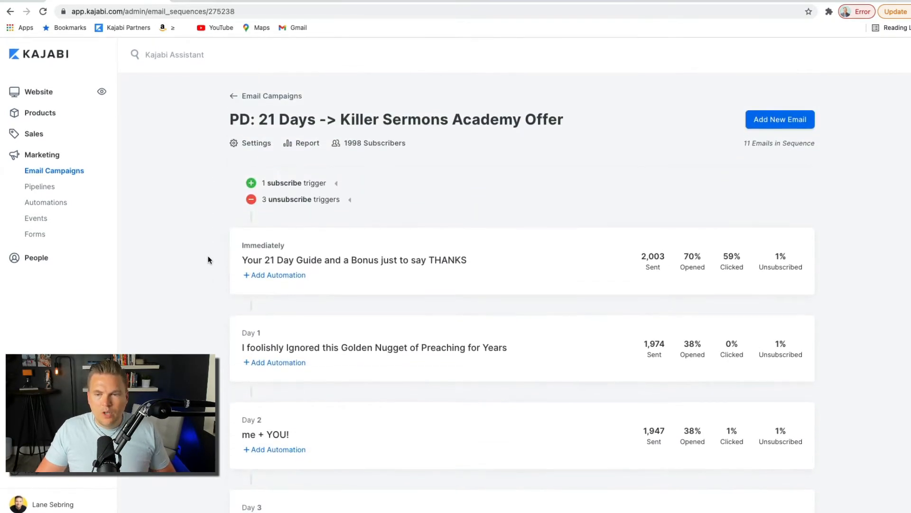
mouse_move(654, 260)
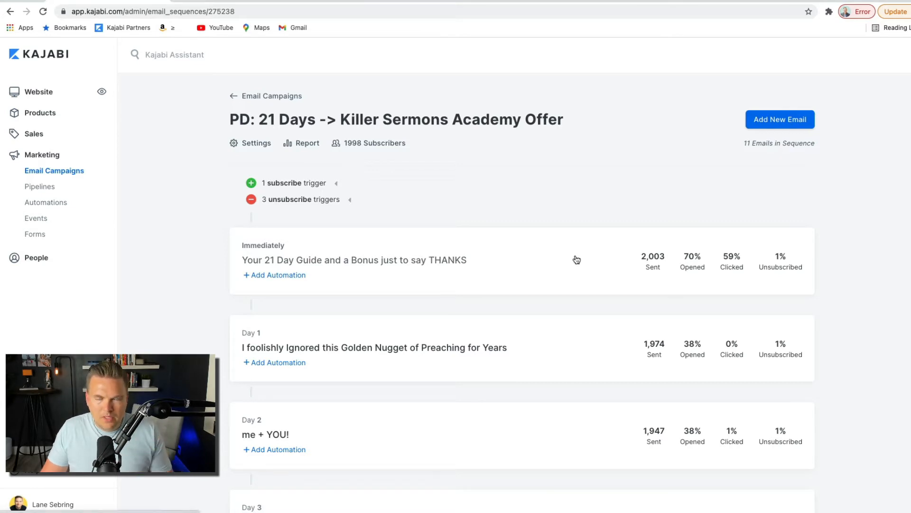
mouse_move(601, 312)
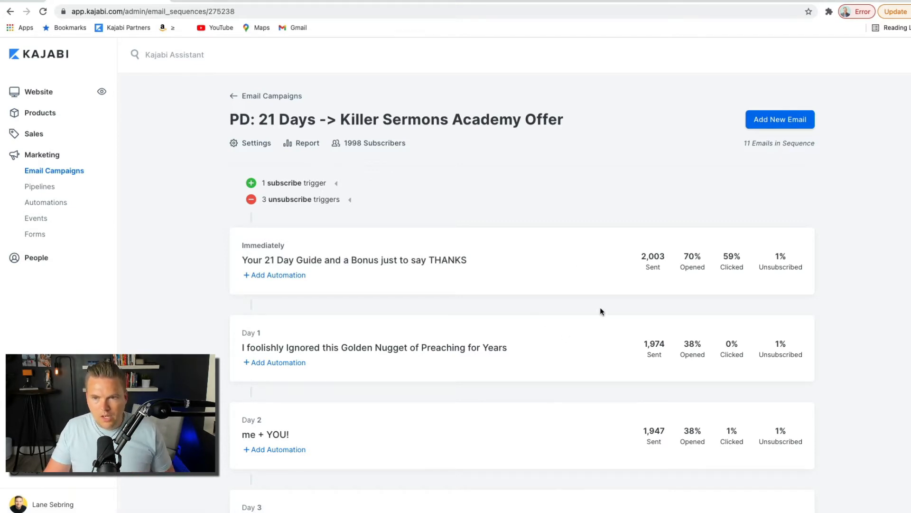
mouse_move(644, 309)
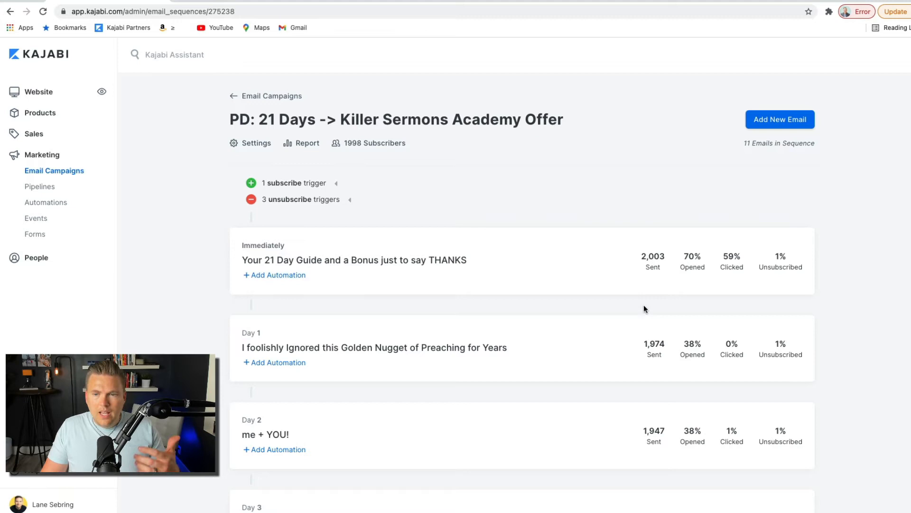
mouse_move(657, 353)
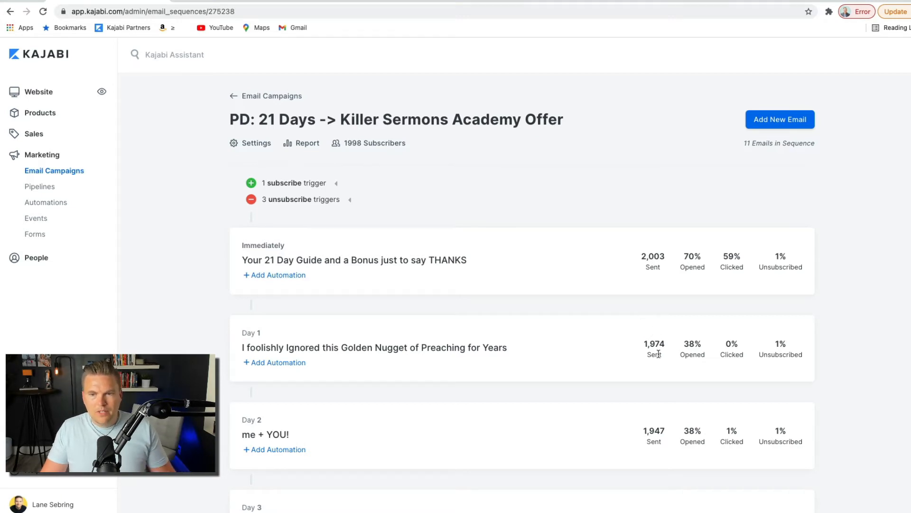
mouse_move(652, 268)
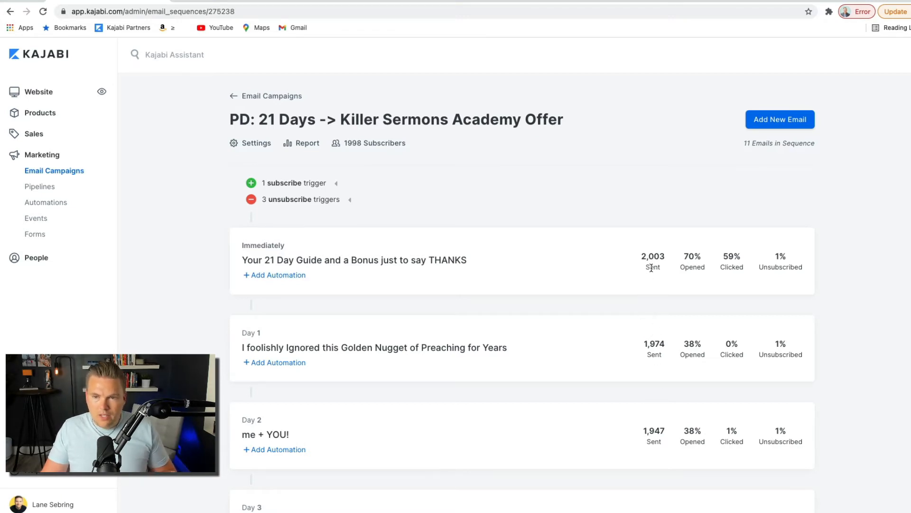
mouse_move(564, 320)
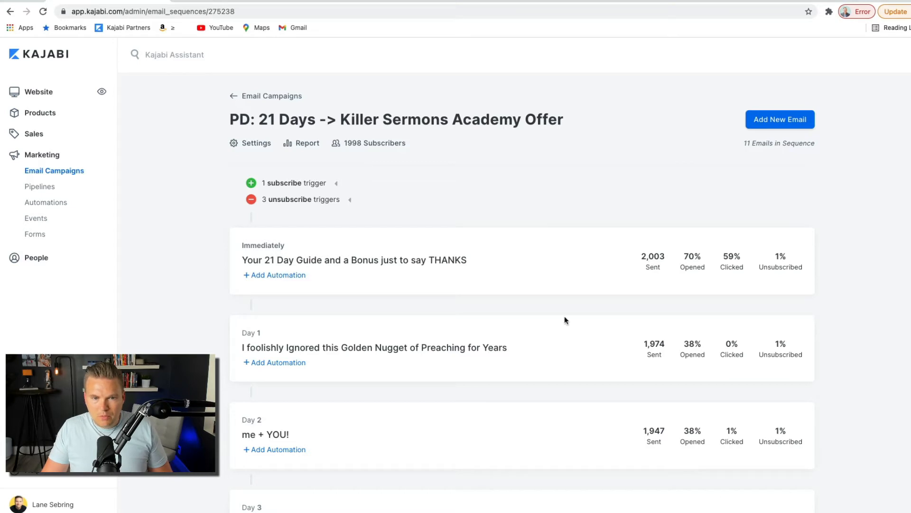
mouse_move(535, 446)
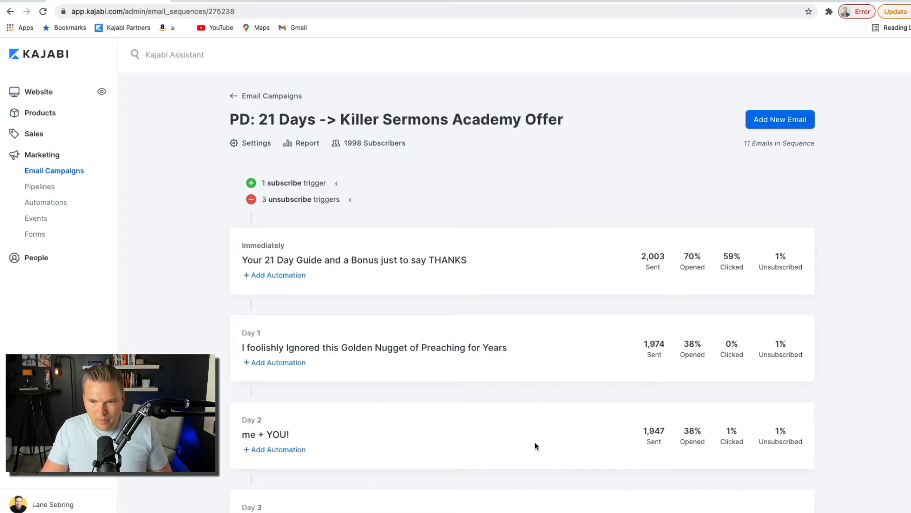
mouse_move(403, 387)
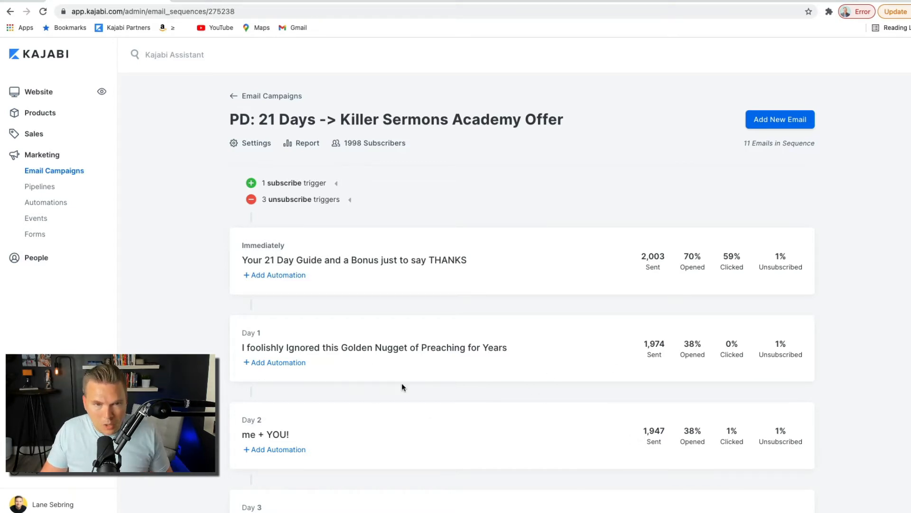
mouse_move(288, 186)
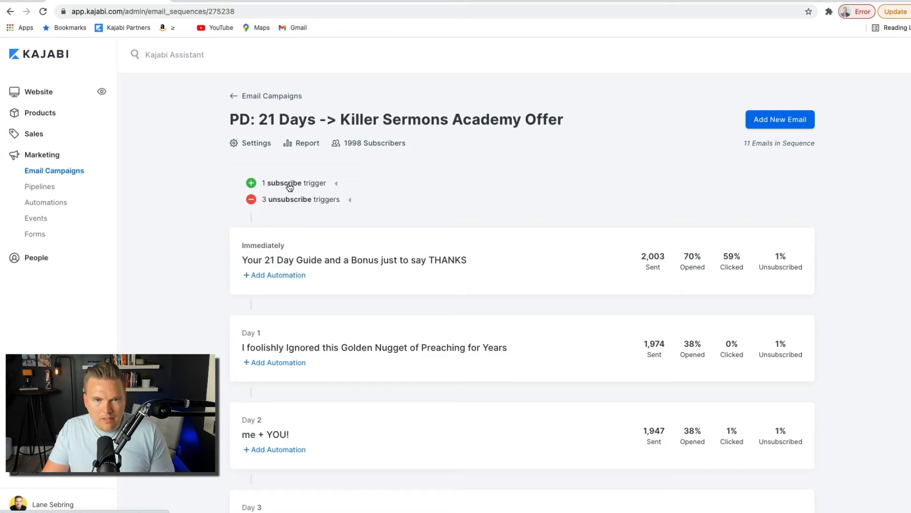
Expand the subscribe trigger showing subscribers join when the 21 Day Guide form is submitted
click(335, 182)
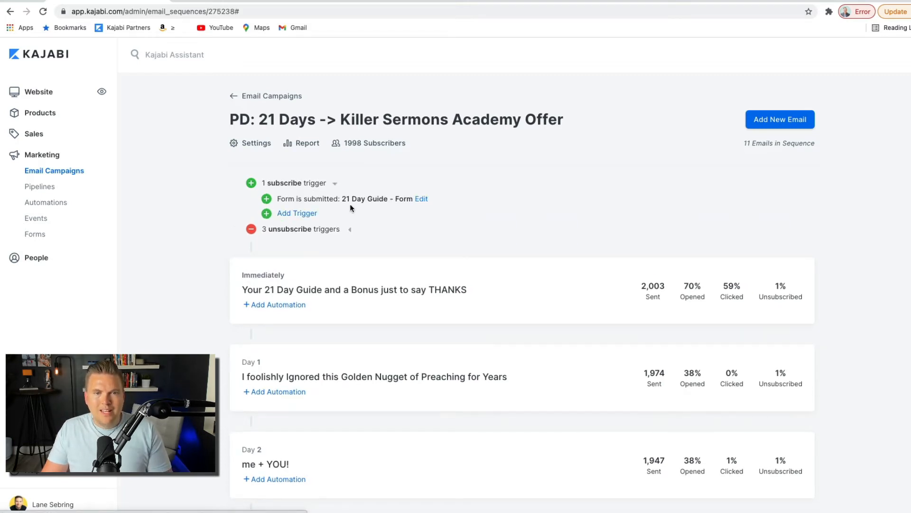
mouse_move(359, 208)
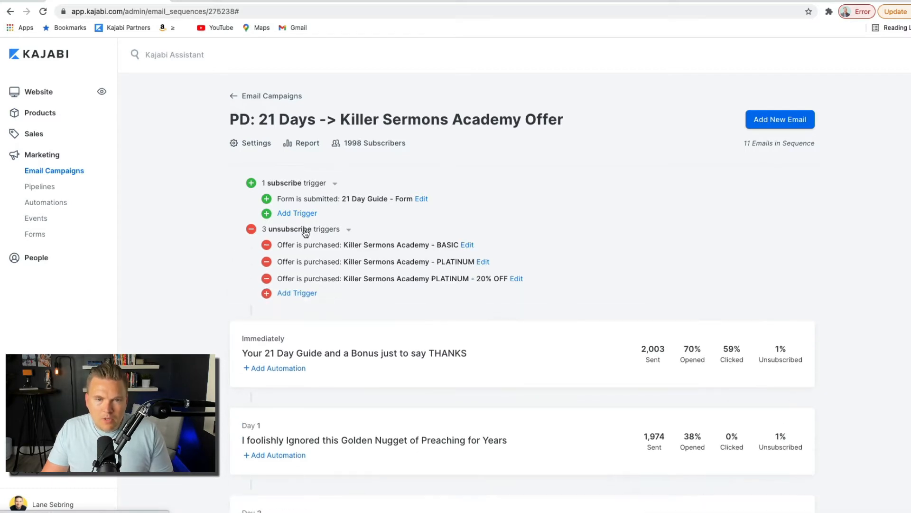
mouse_move(397, 310)
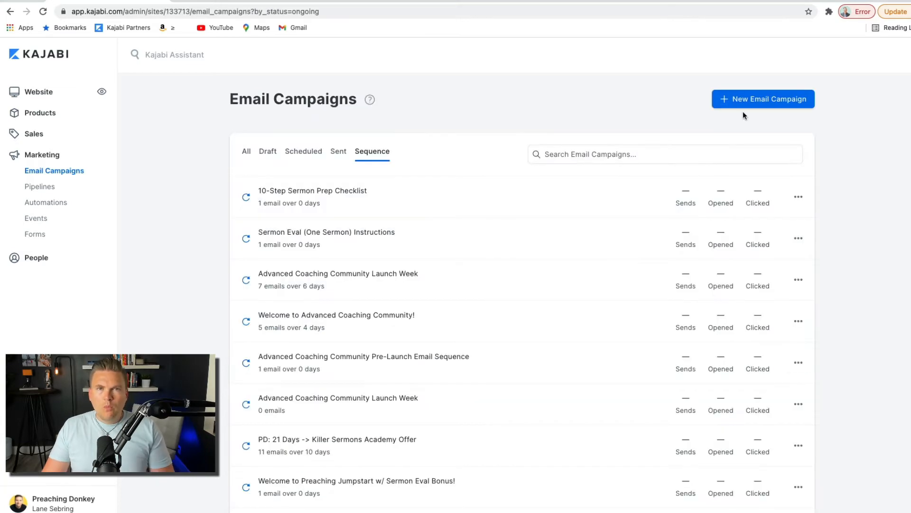
Create a new Email Sequence titled 'test sequence' and continue to its first-email page
click(763, 99)
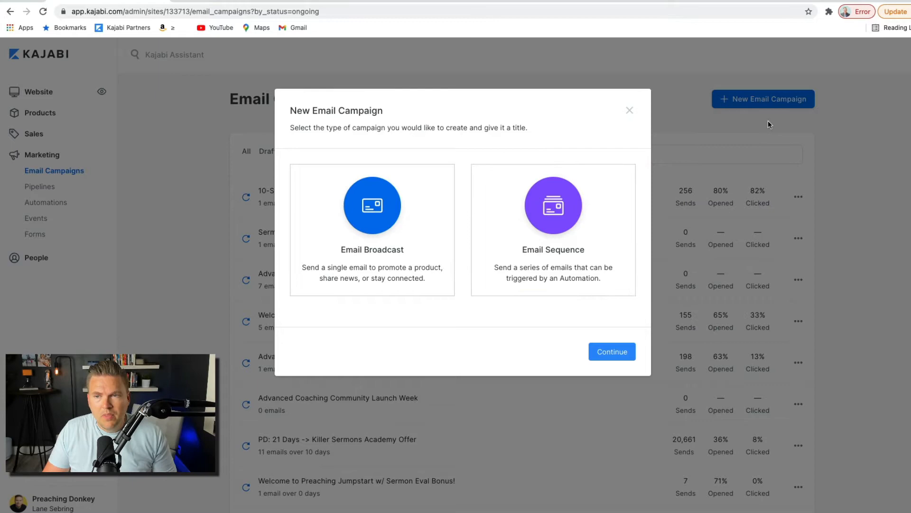
click(552, 229)
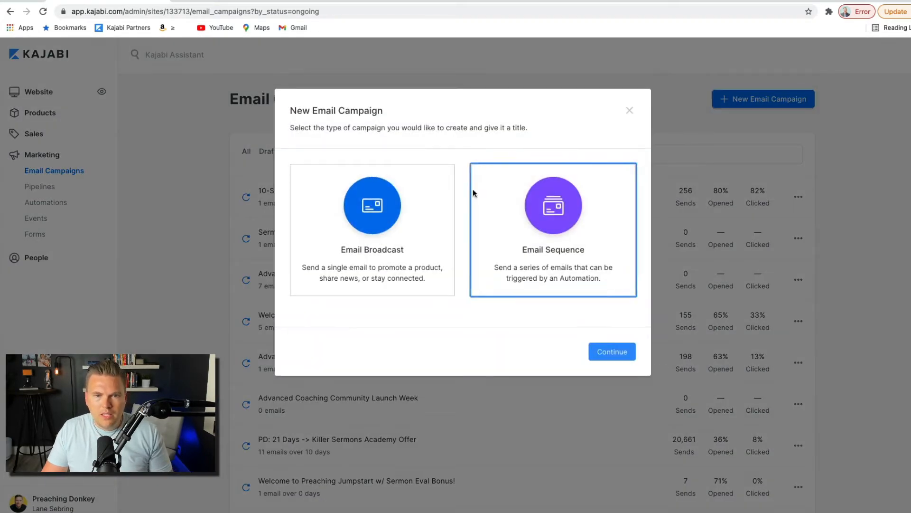
click(372, 227)
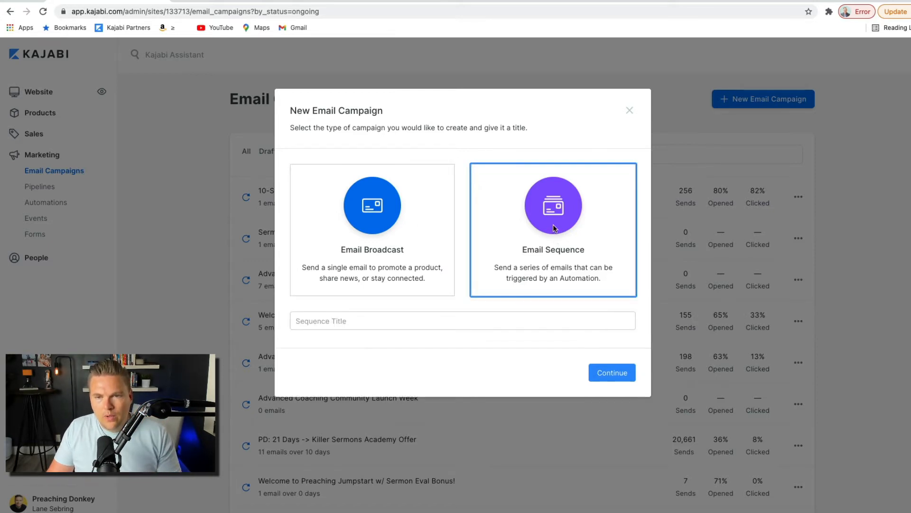
click(463, 320)
text(test sequence)
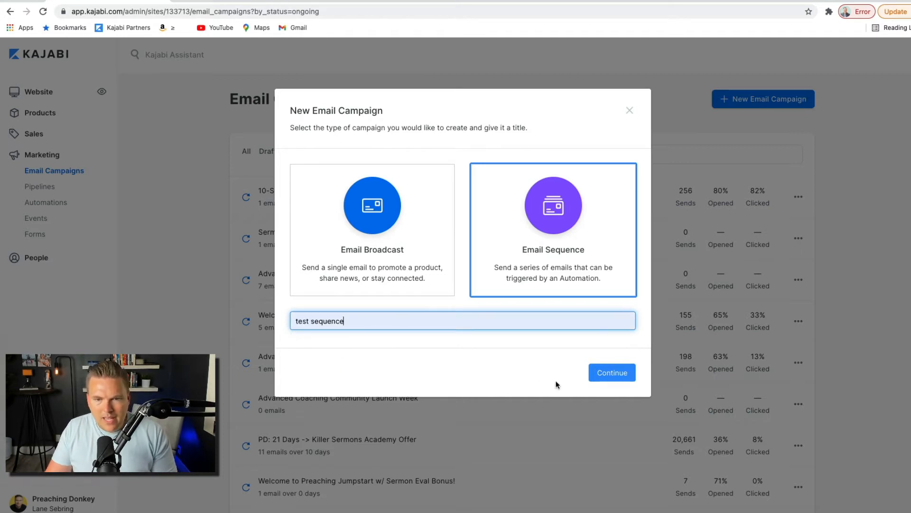
click(612, 372)
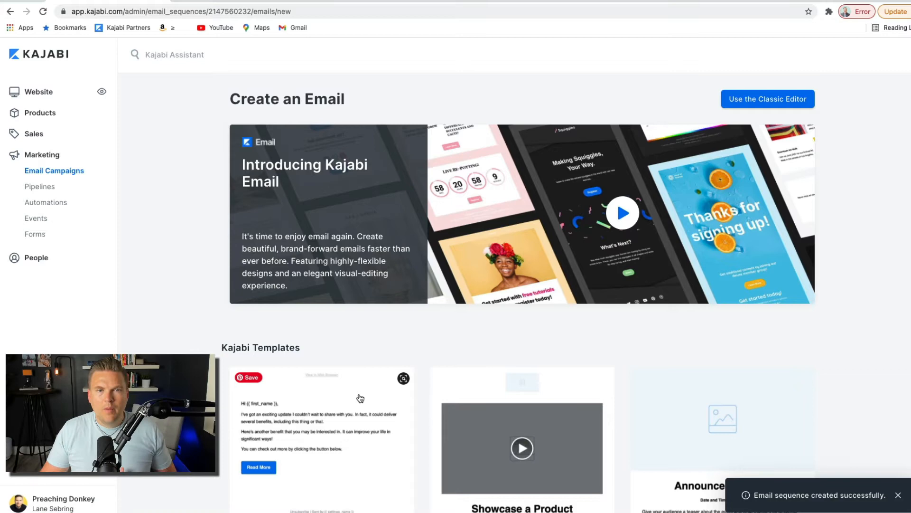
scroll(down, 3)
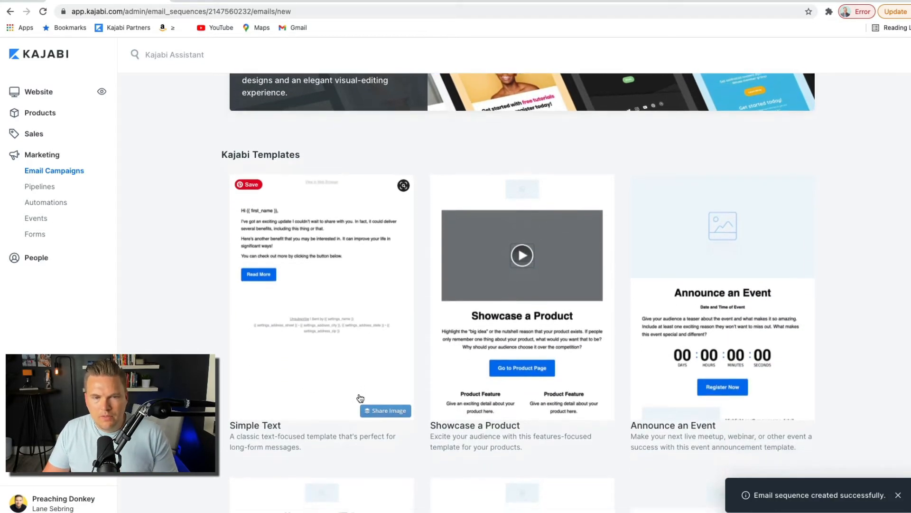
scroll(down, 3)
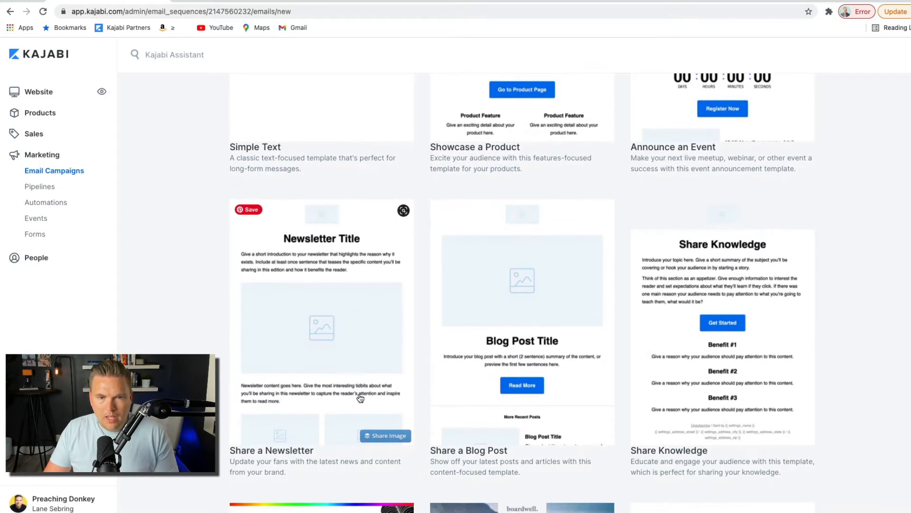
mouse_move(262, 289)
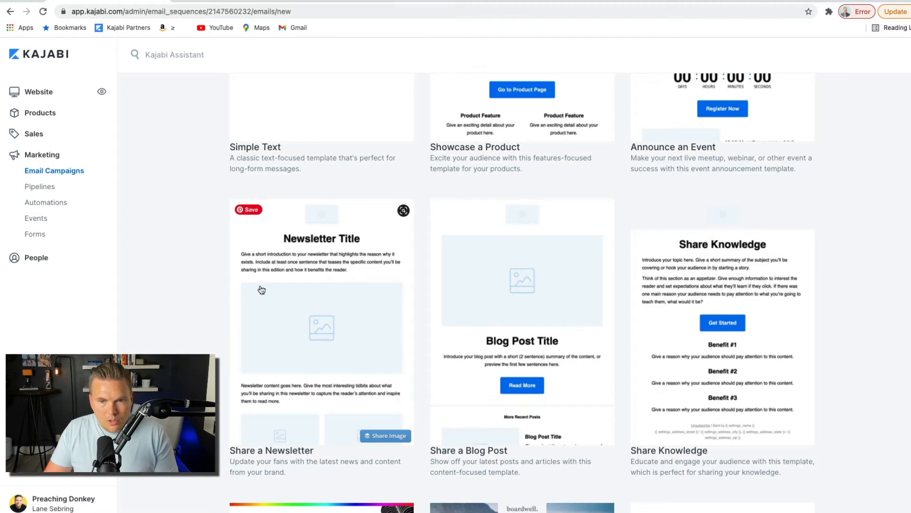
mouse_move(568, 360)
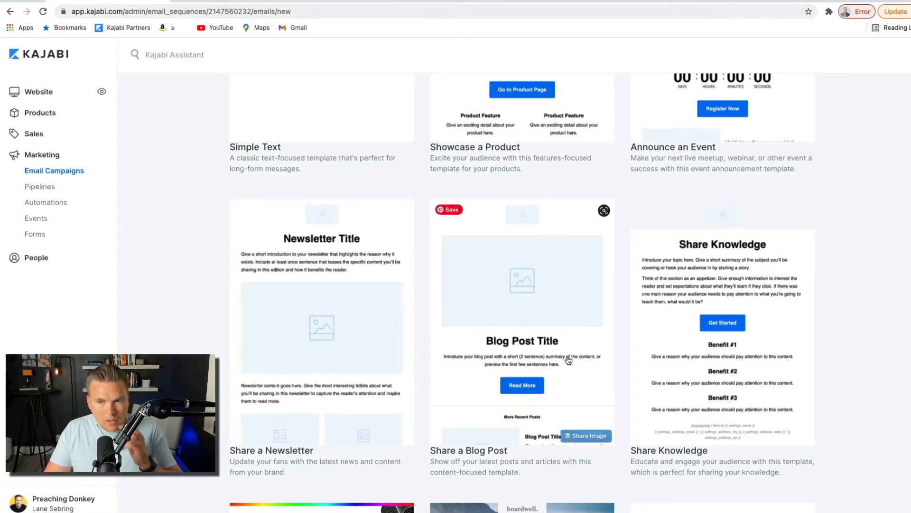
mouse_move(731, 294)
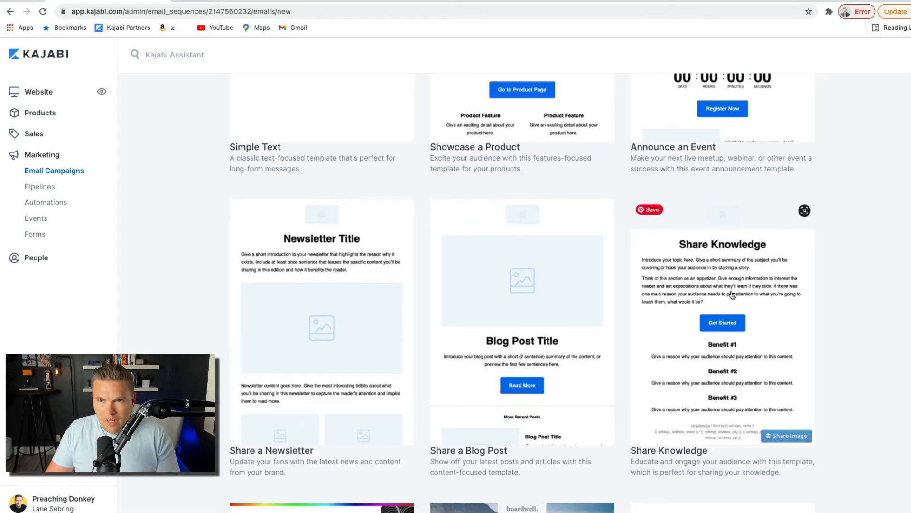
scroll(up, 3)
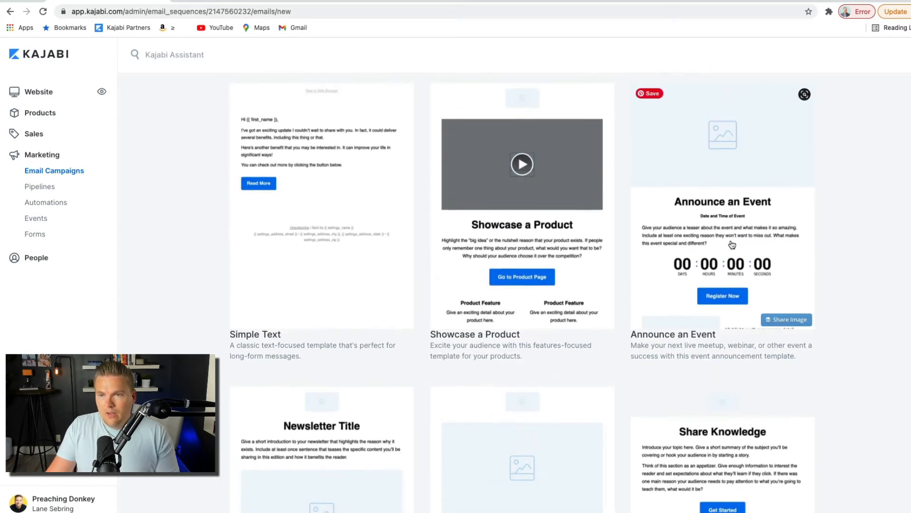
mouse_move(769, 197)
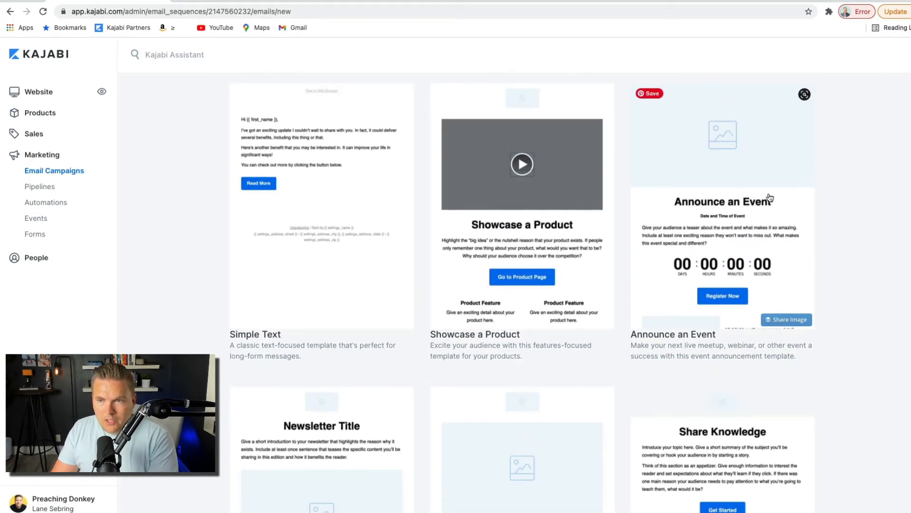
mouse_move(721, 296)
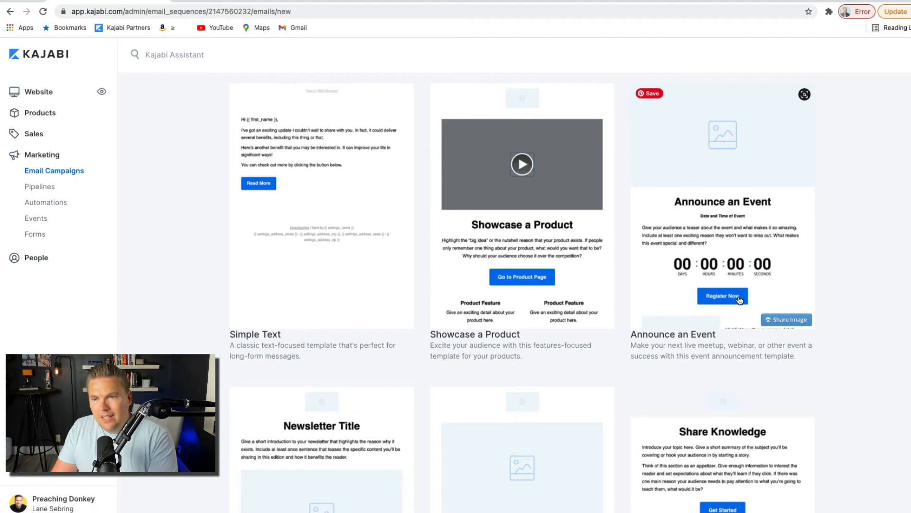
mouse_move(666, 226)
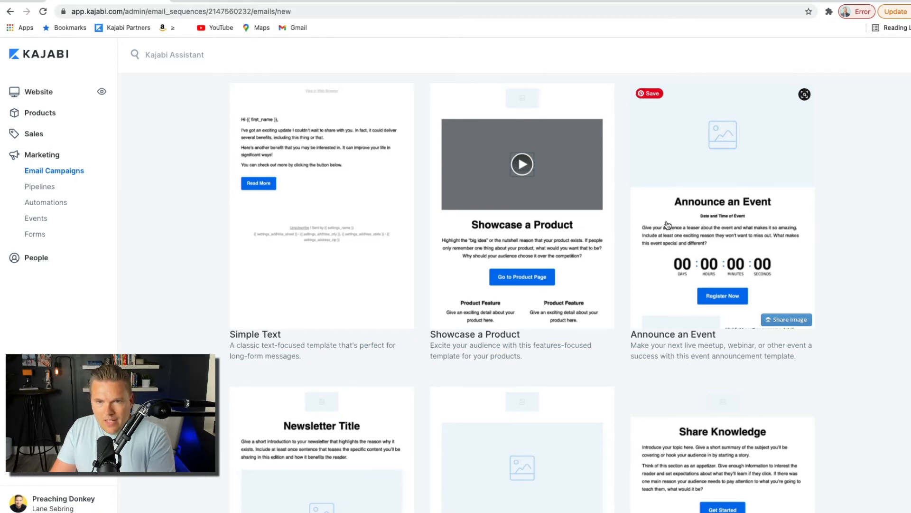
mouse_move(472, 236)
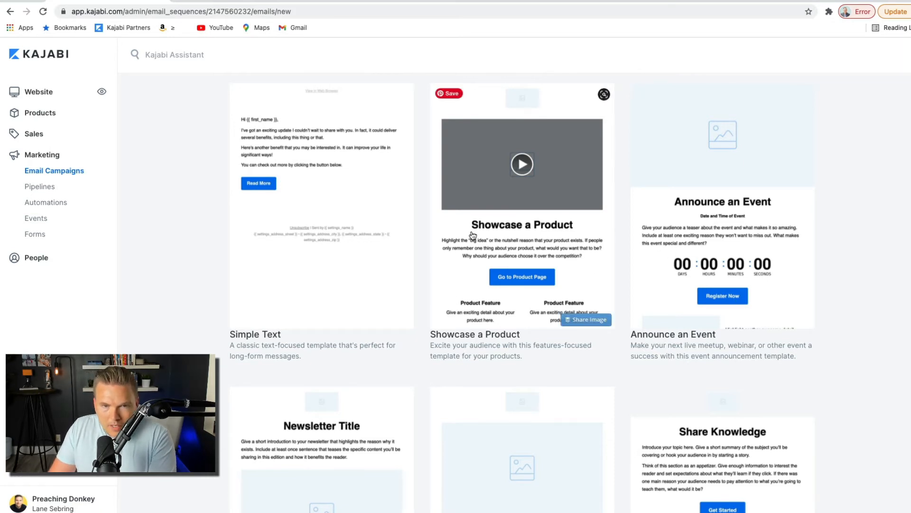
scroll(up, 3)
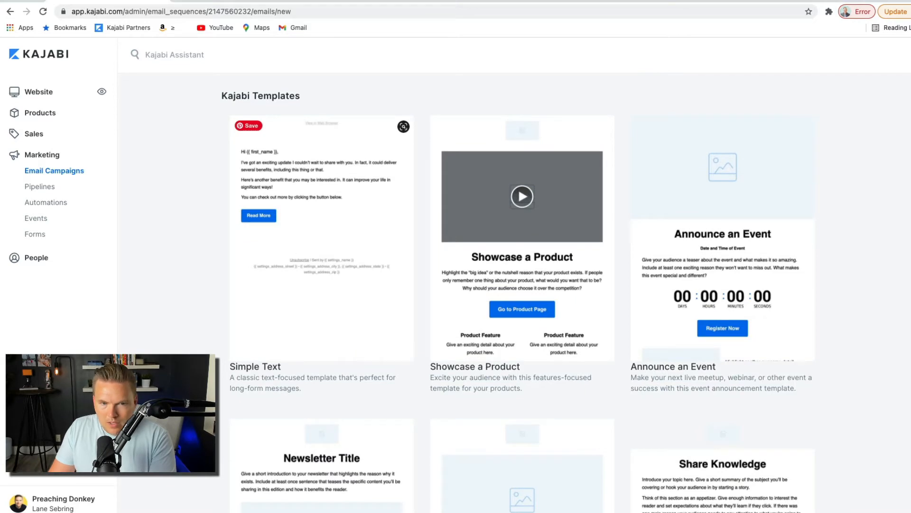
scroll(down, 3)
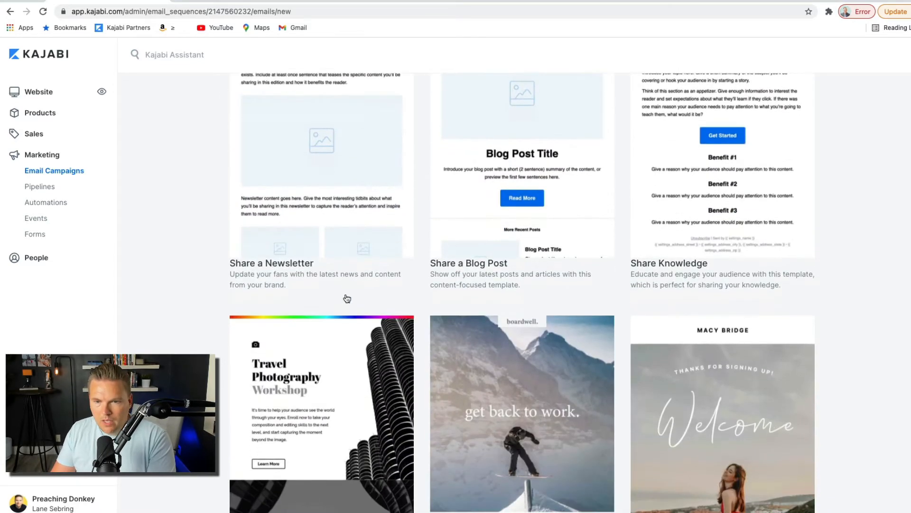
scroll(down, 3)
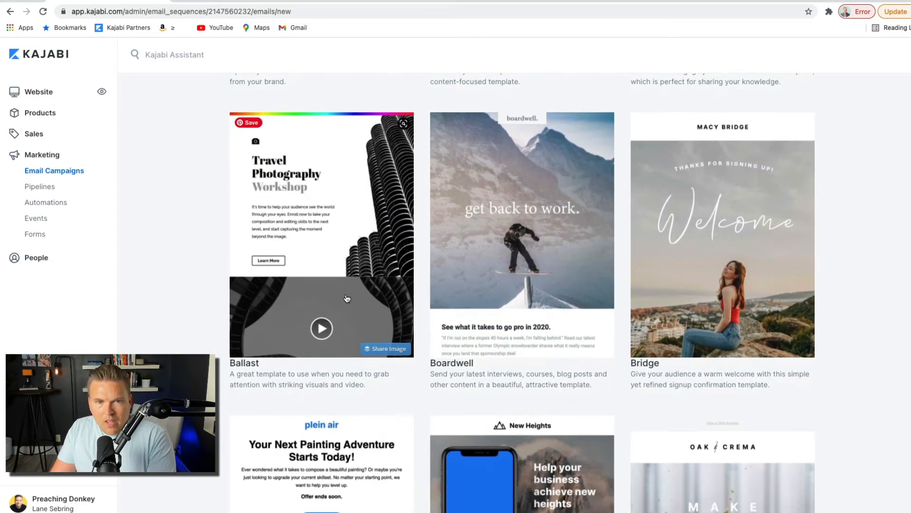
scroll(down, 3)
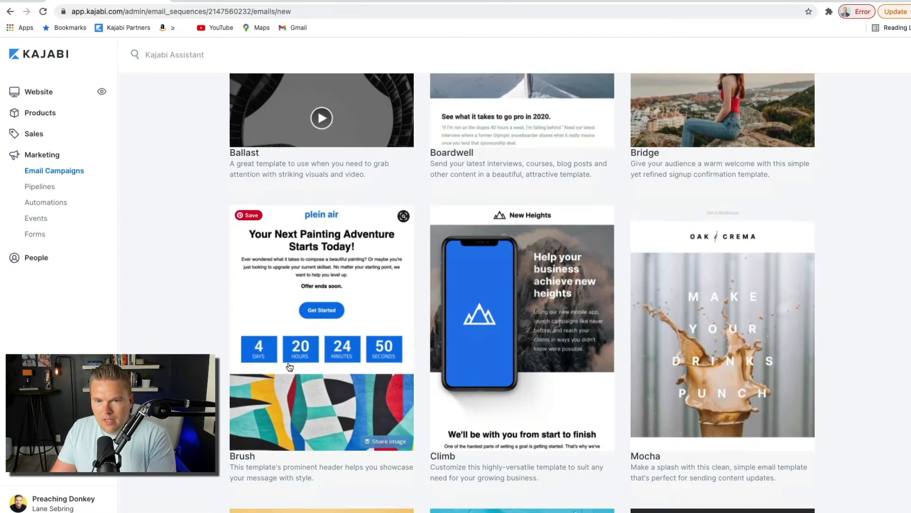
scroll(down, 3)
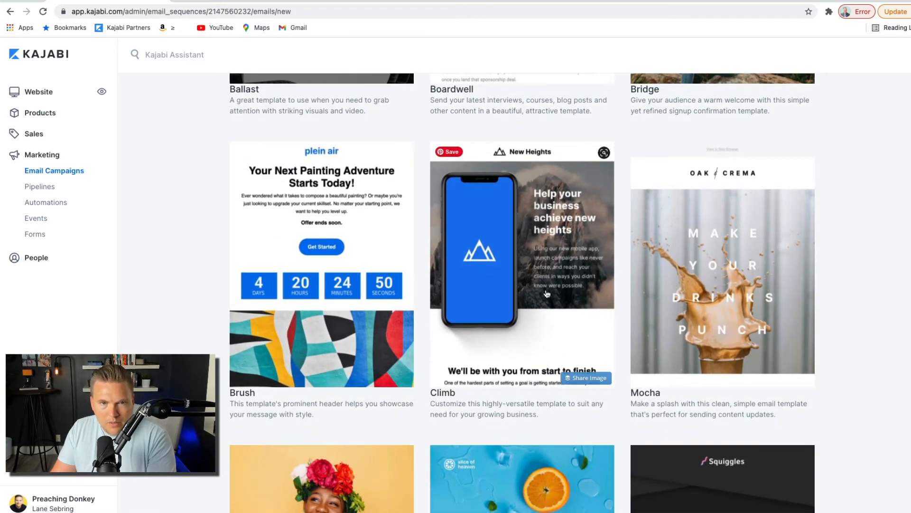
mouse_move(314, 229)
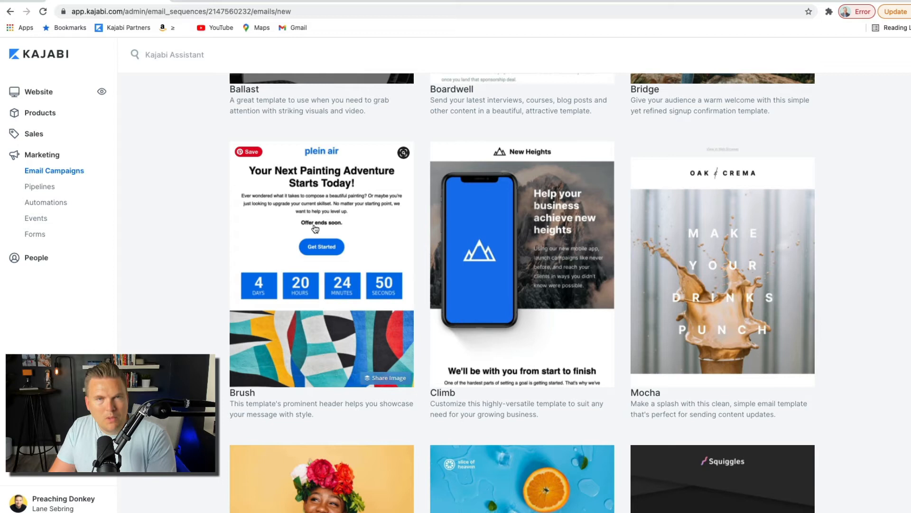
mouse_move(361, 315)
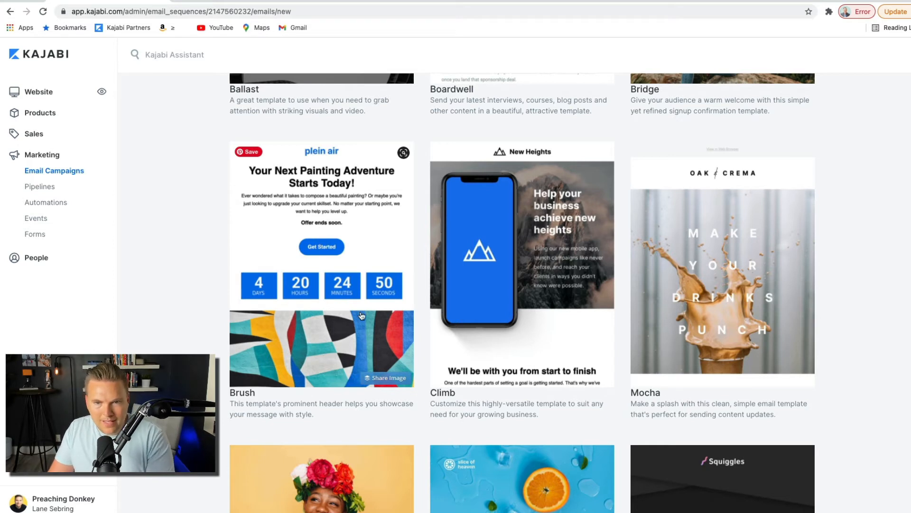
mouse_move(349, 352)
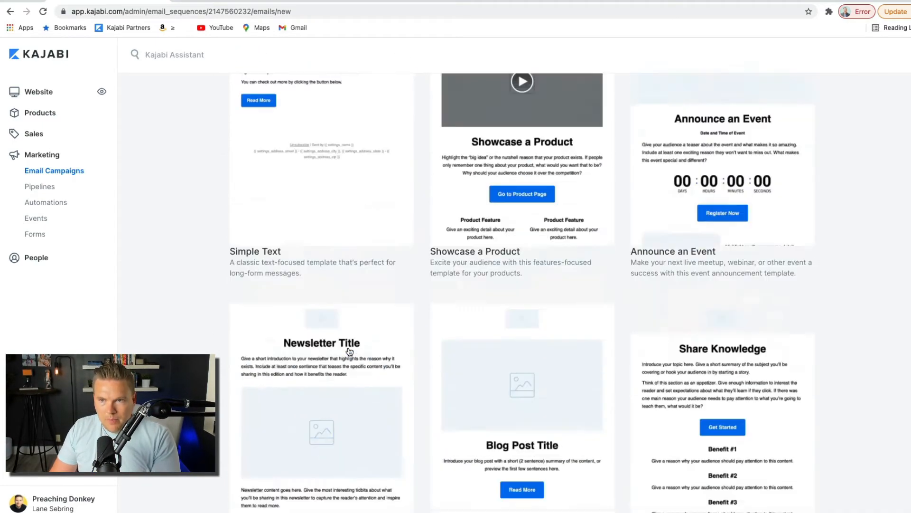
Switch to the Classic Editor, showing a blank New Email Sequence Email form at Day 1
scroll(up, 3)
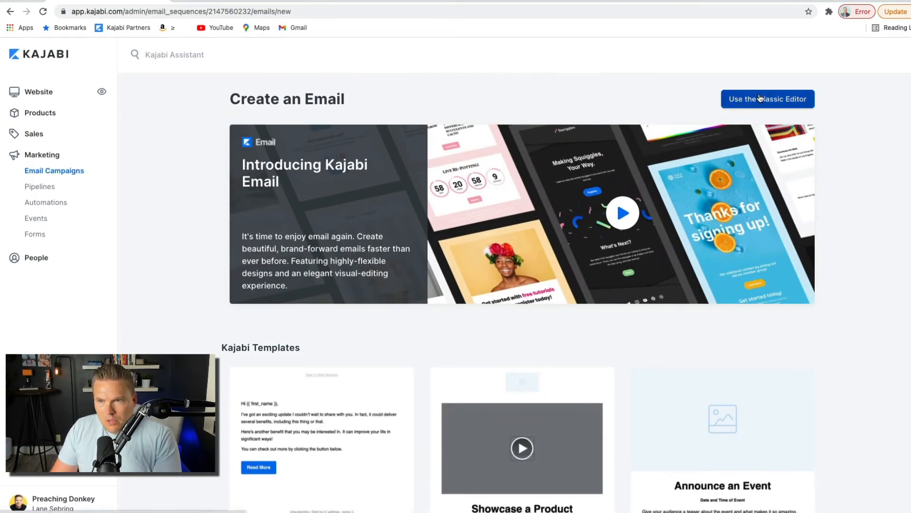
click(767, 99)
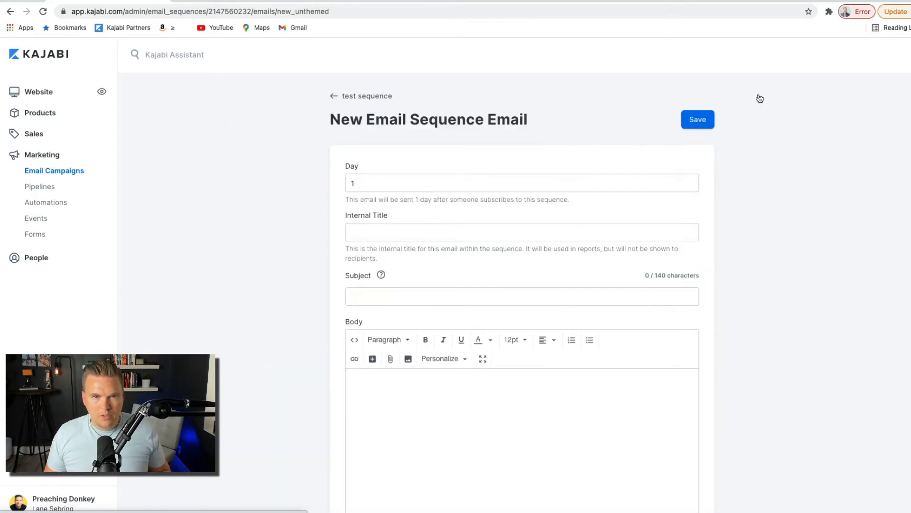
mouse_move(527, 161)
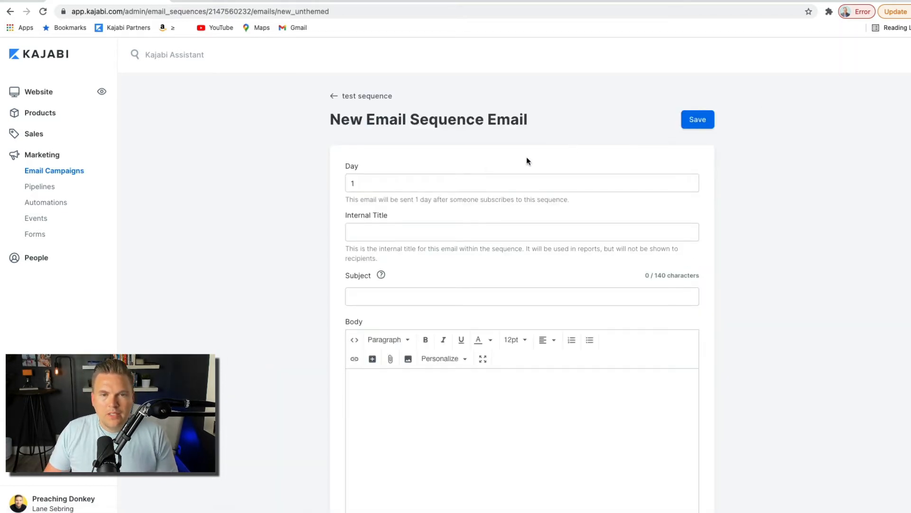
click(372, 183)
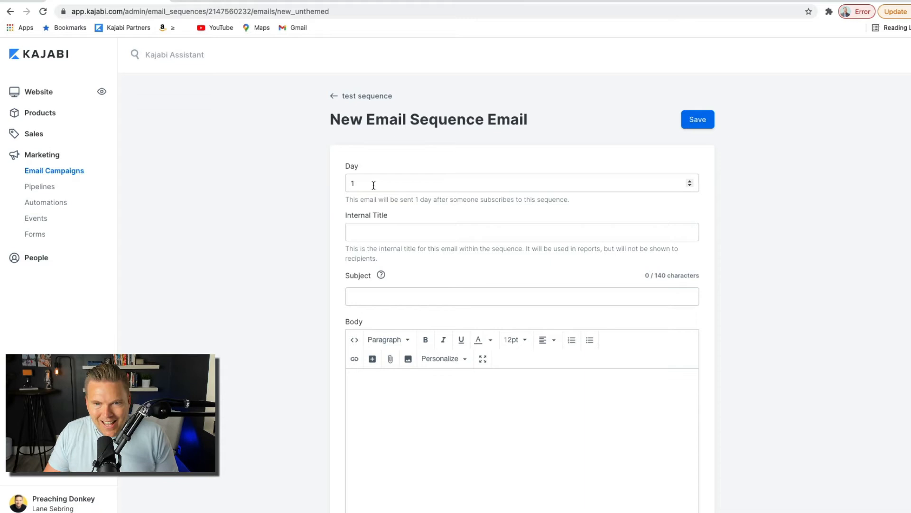
mouse_move(424, 209)
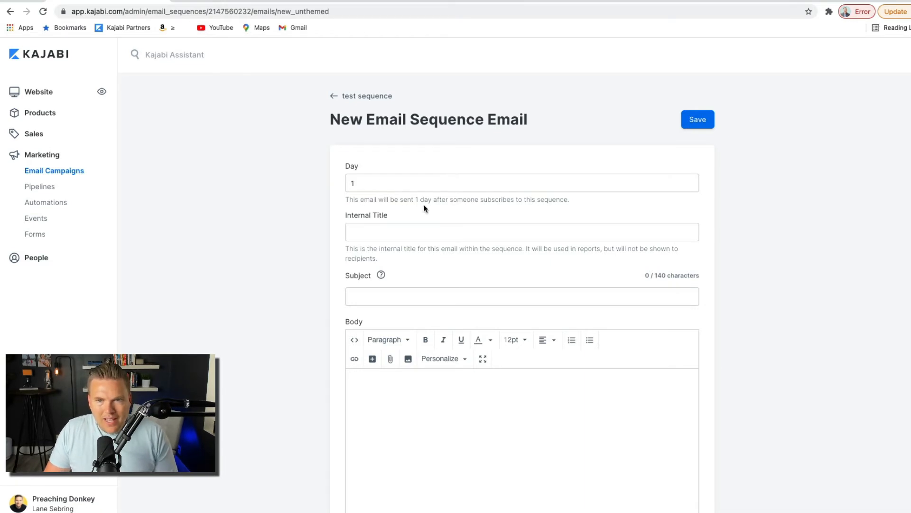
mouse_move(421, 214)
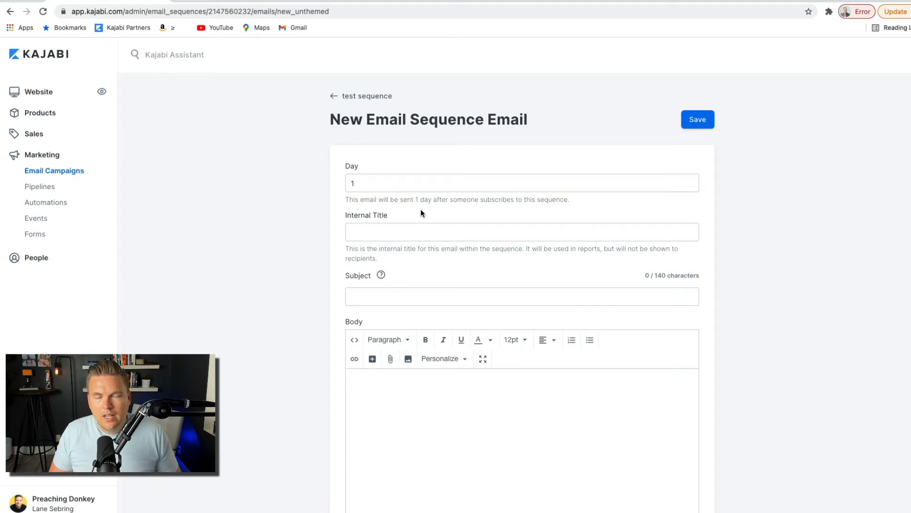
mouse_move(517, 195)
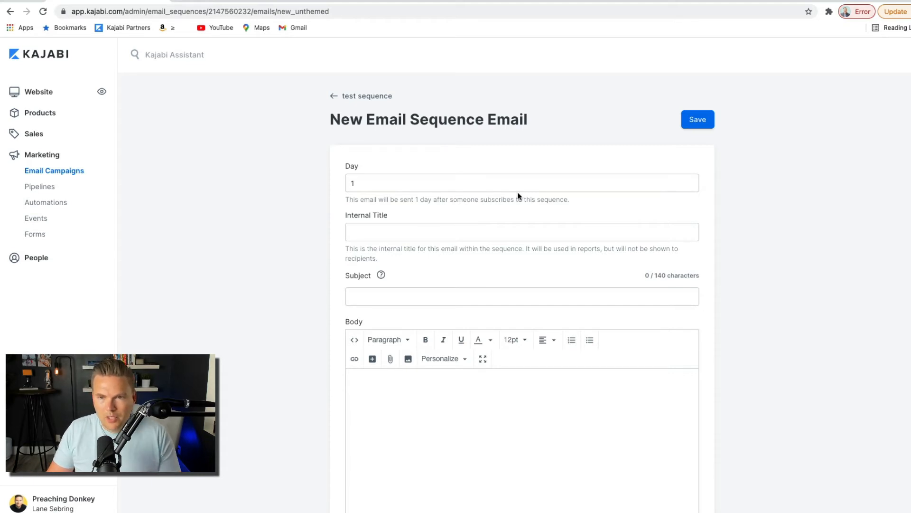
Save an immediate Day 0 email with Internal Title, Subject and Body all set to 'test'
click(690, 180)
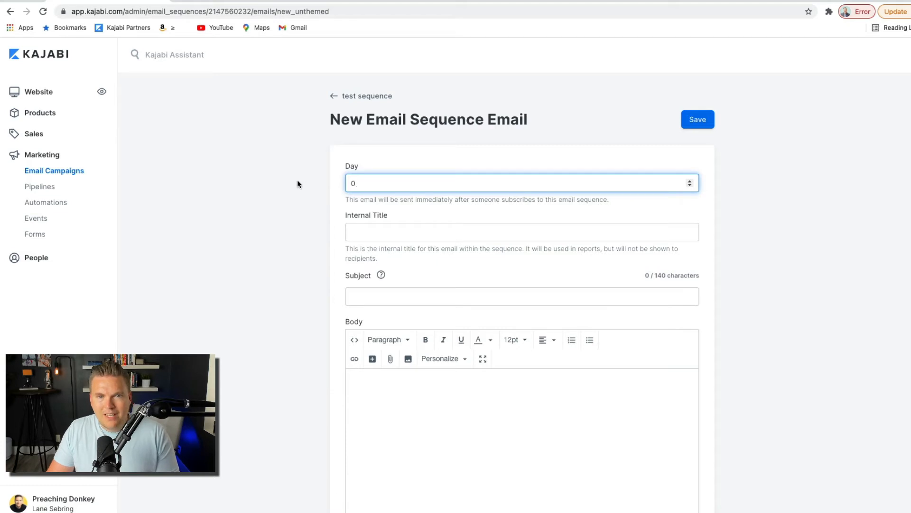
mouse_move(376, 211)
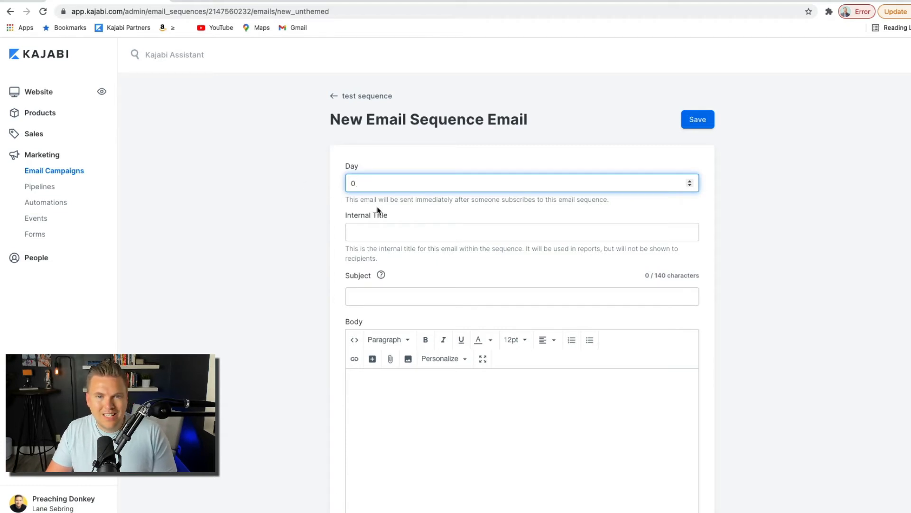
mouse_move(568, 208)
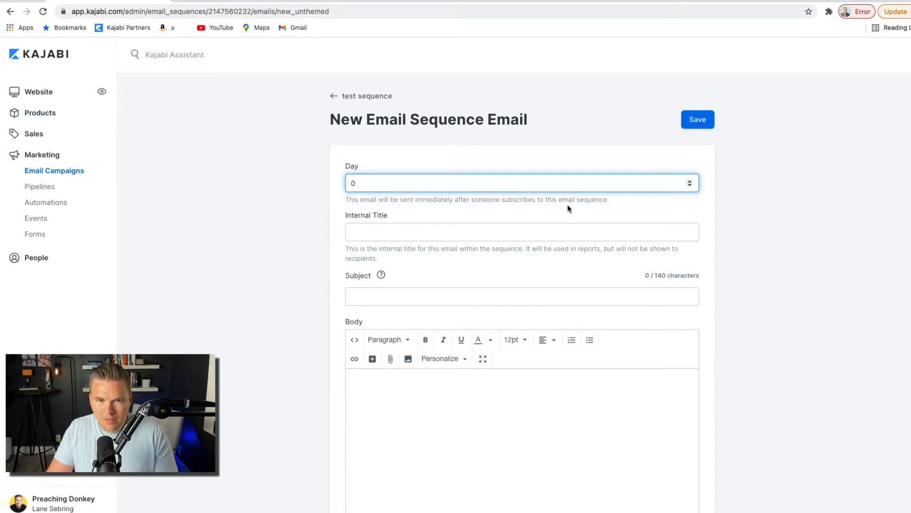
click(521, 231)
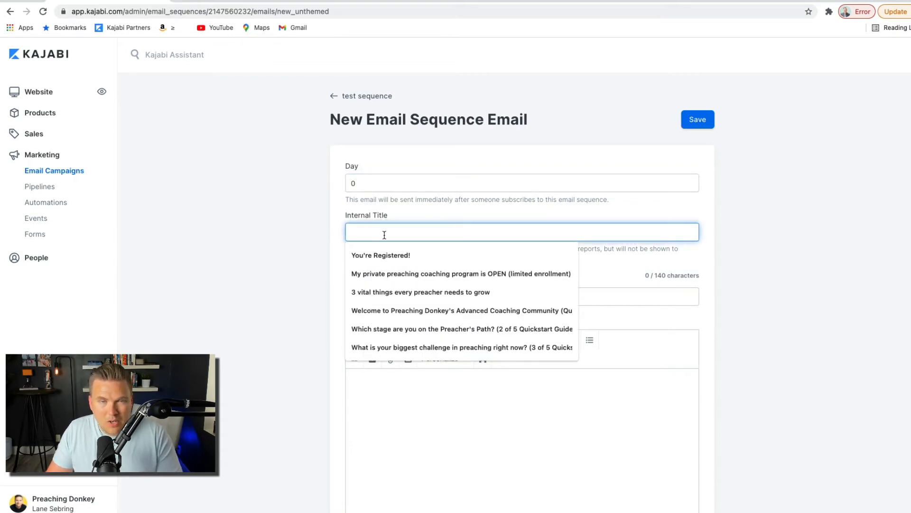
mouse_move(322, 242)
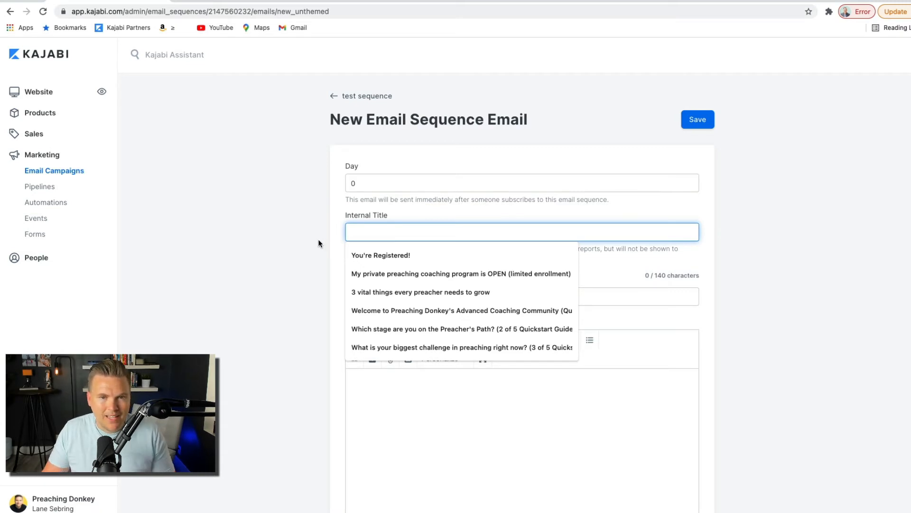
click(521, 296)
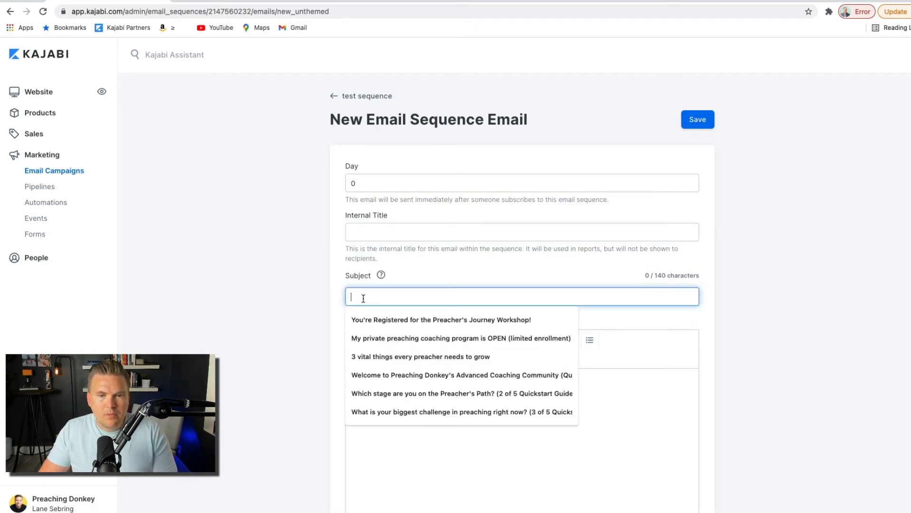
mouse_move(315, 314)
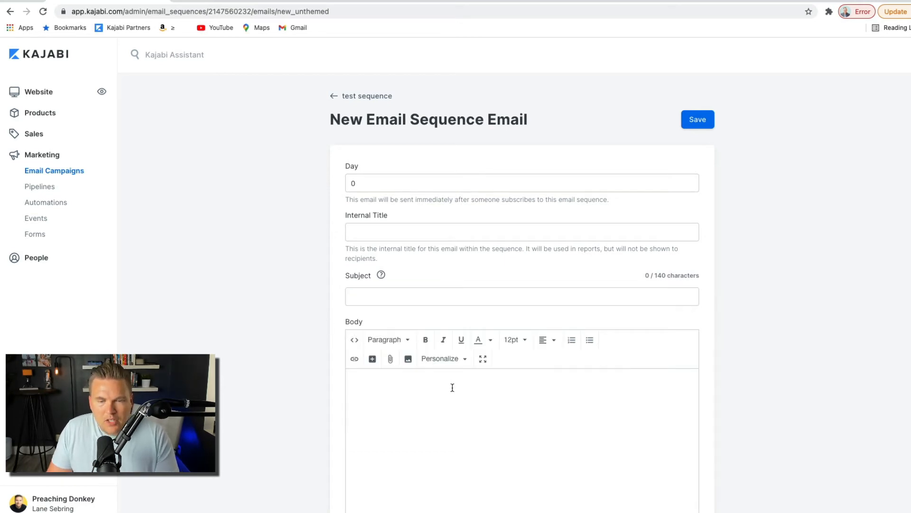
scroll(down, 3)
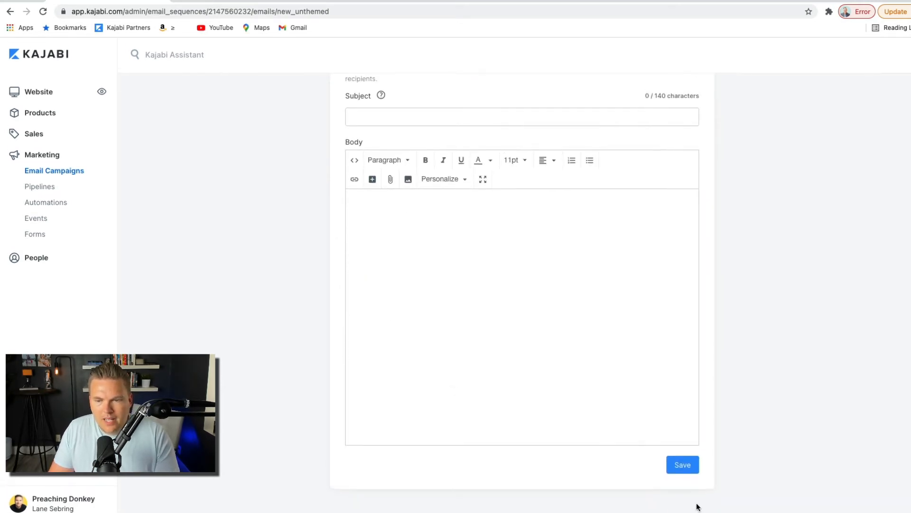
scroll(up, 3)
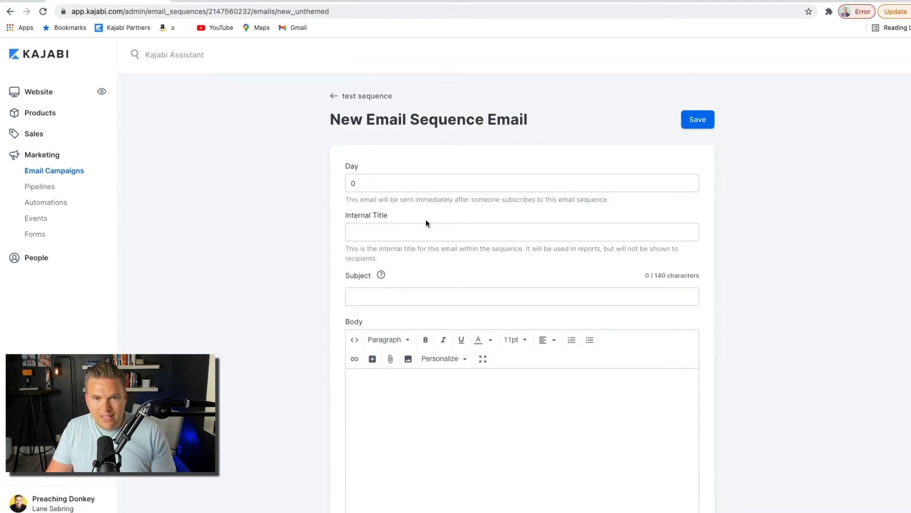
text(test)
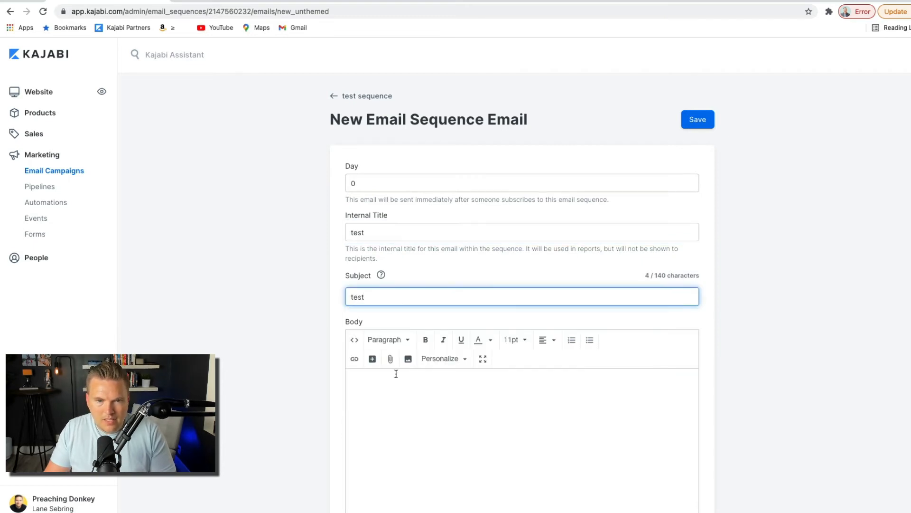
text(test)
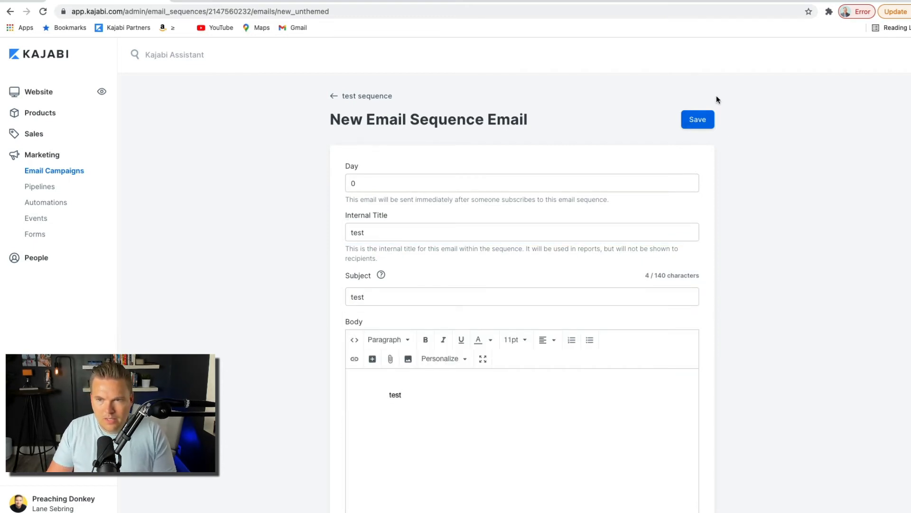
click(697, 120)
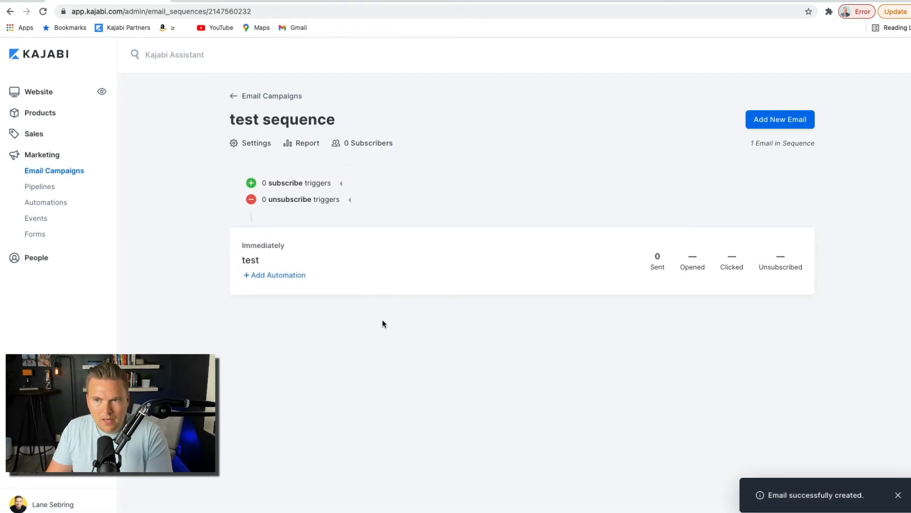
mouse_move(699, 209)
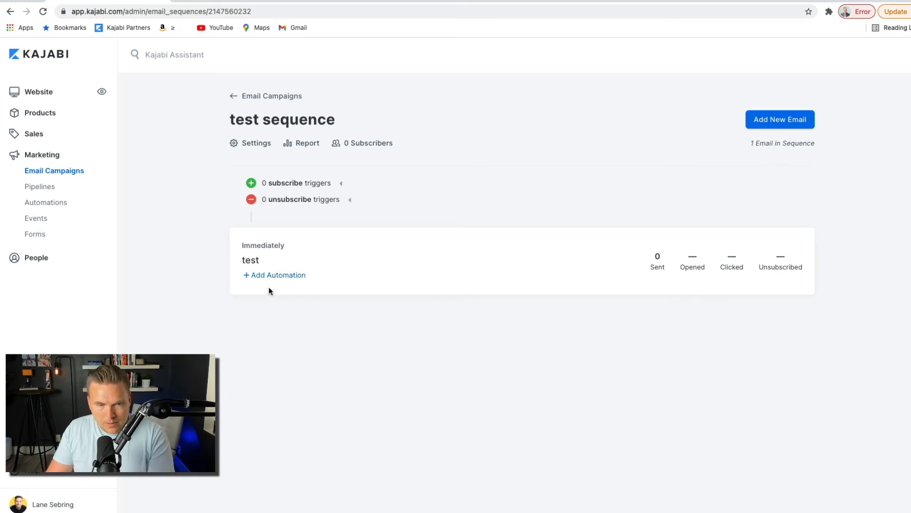
mouse_move(285, 199)
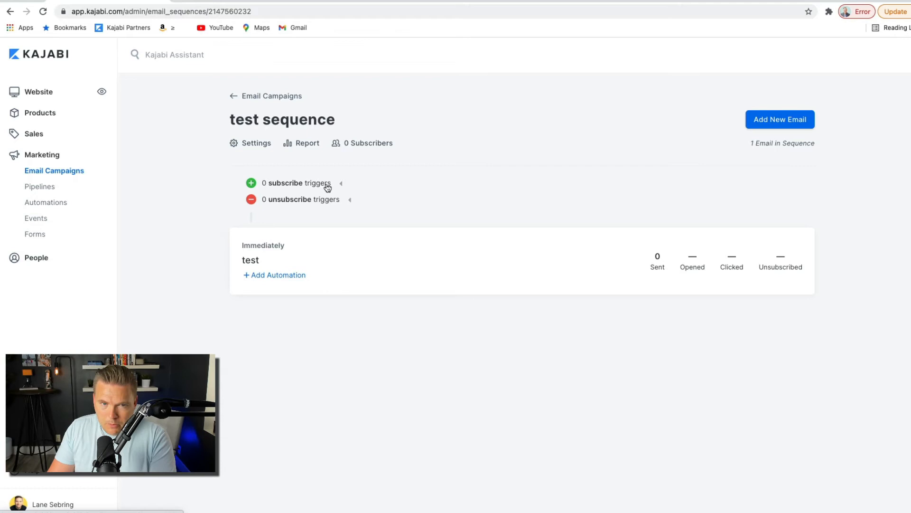
mouse_move(312, 185)
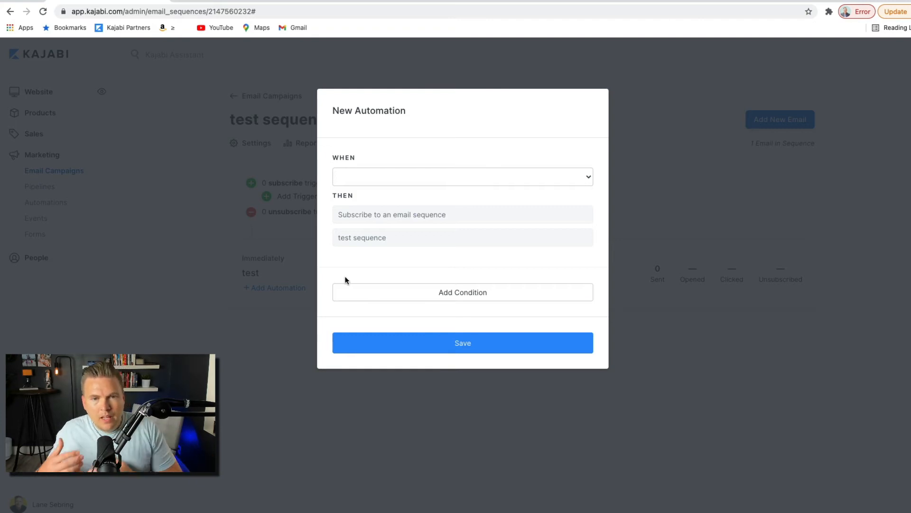
mouse_move(390, 190)
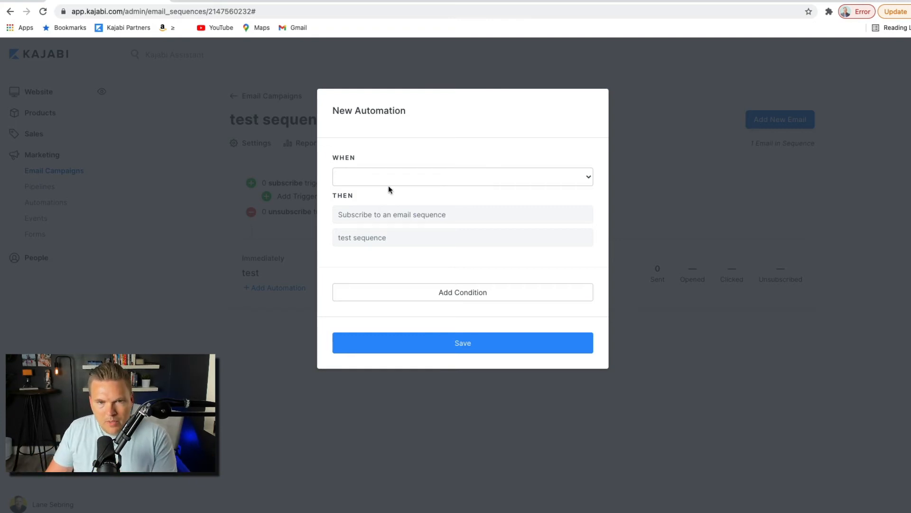
Set the automation trigger to Form is submitted with the KSA Waiting List form
click(463, 177)
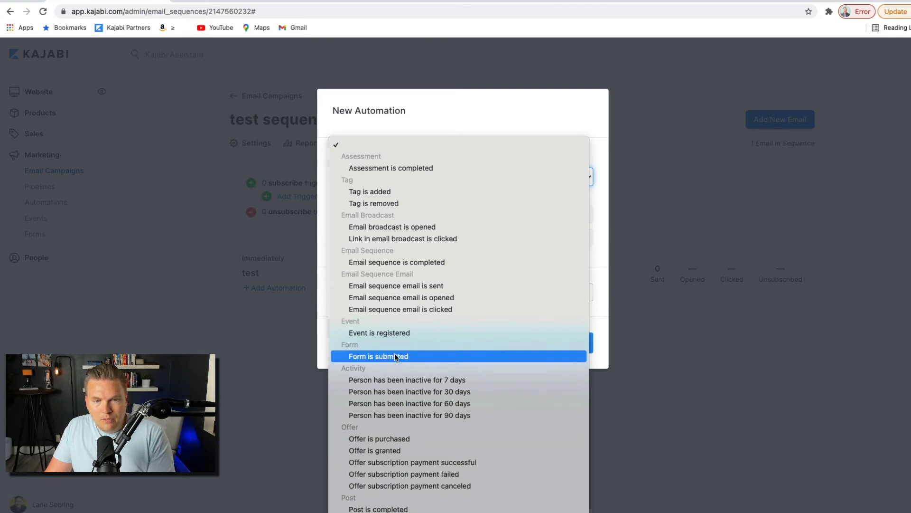
click(378, 356)
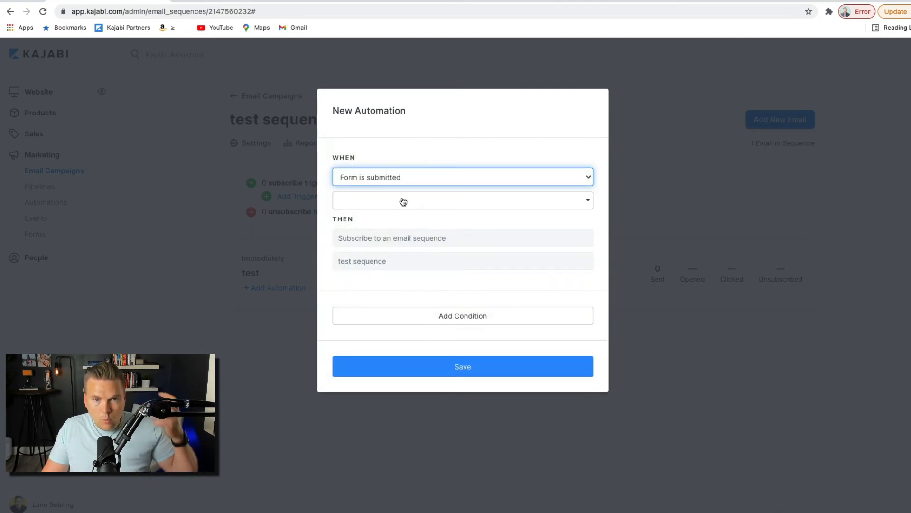
click(462, 200)
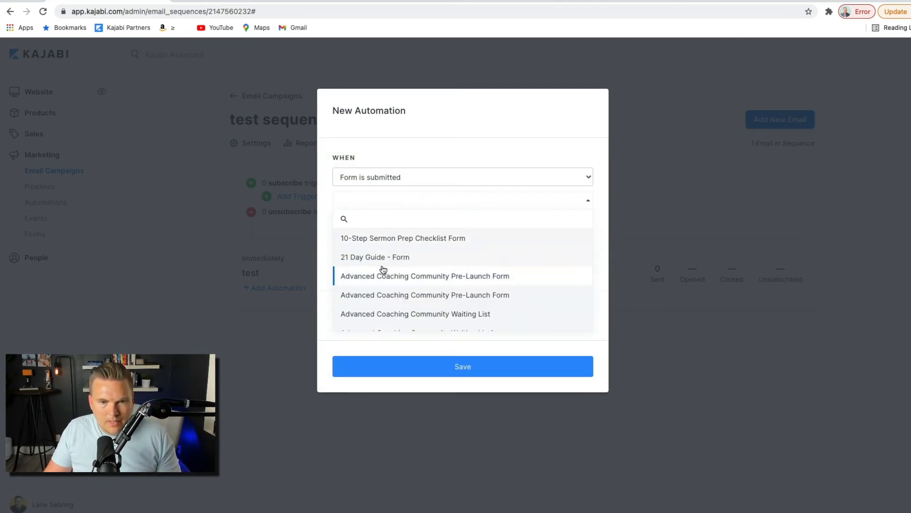
scroll(down, 3)
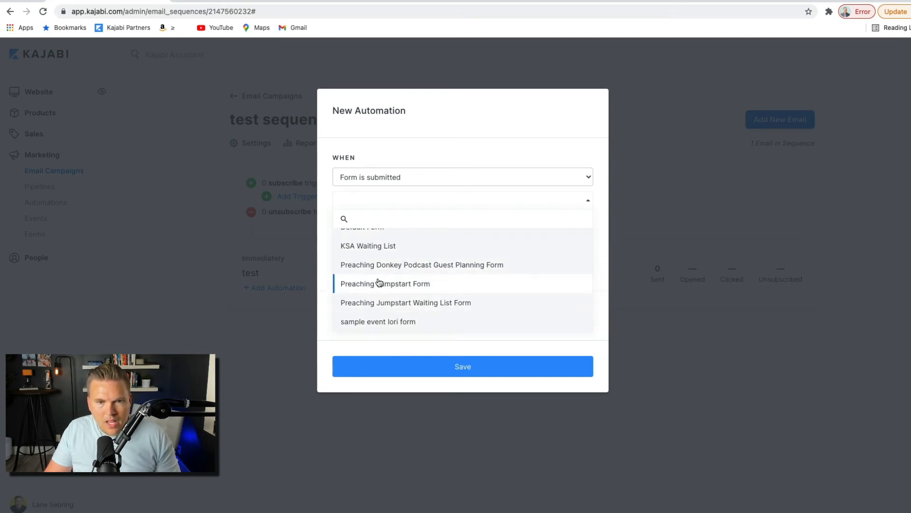
click(369, 245)
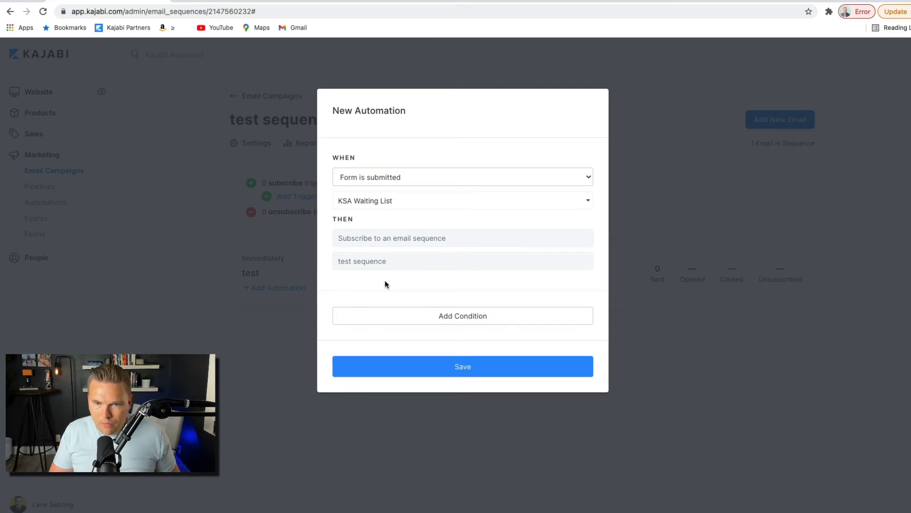
mouse_move(397, 302)
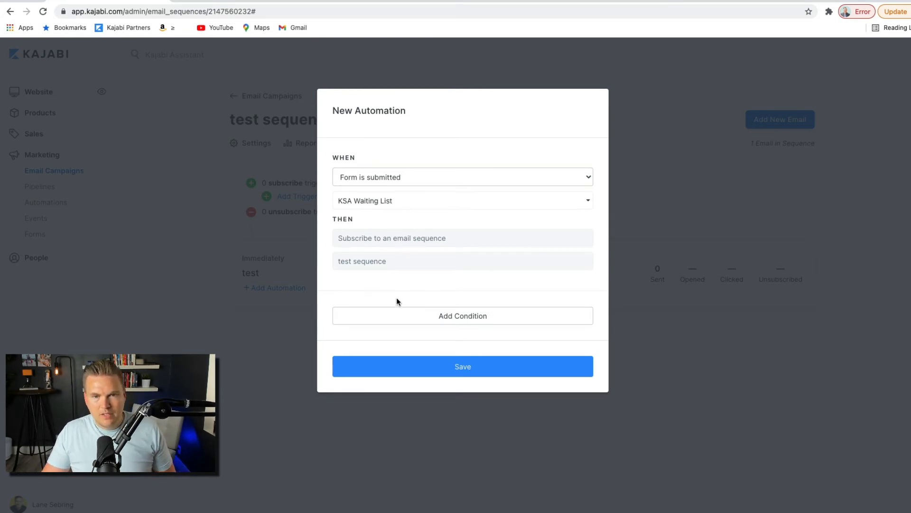
mouse_move(480, 203)
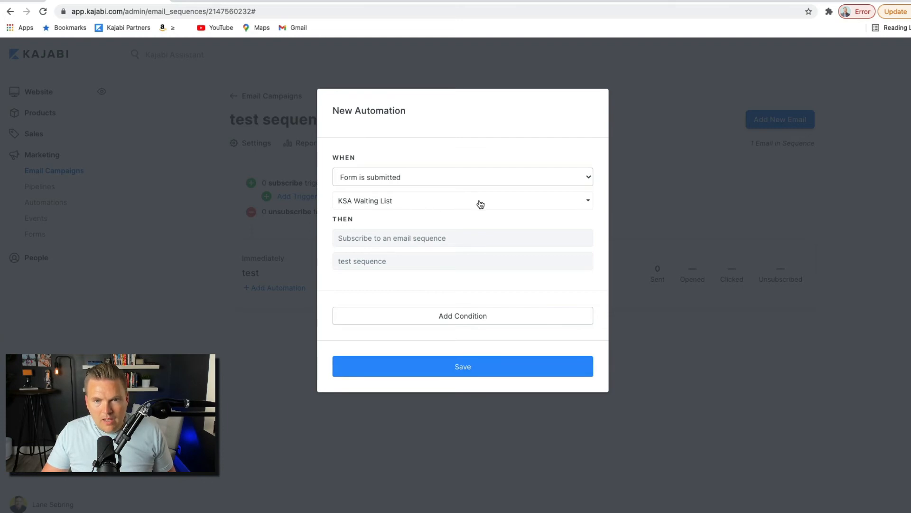
mouse_move(585, 203)
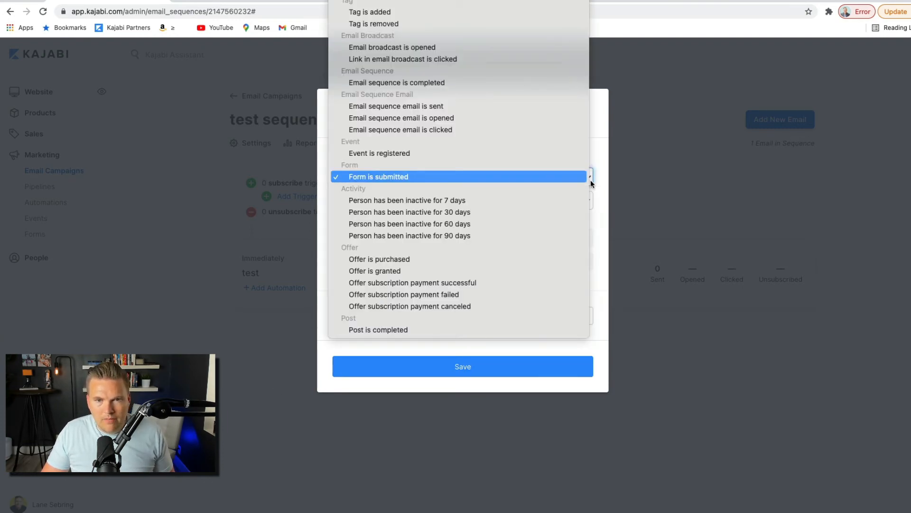
Keep Form is submitted selected, then dismiss the New Automation dialog unsaved
click(379, 177)
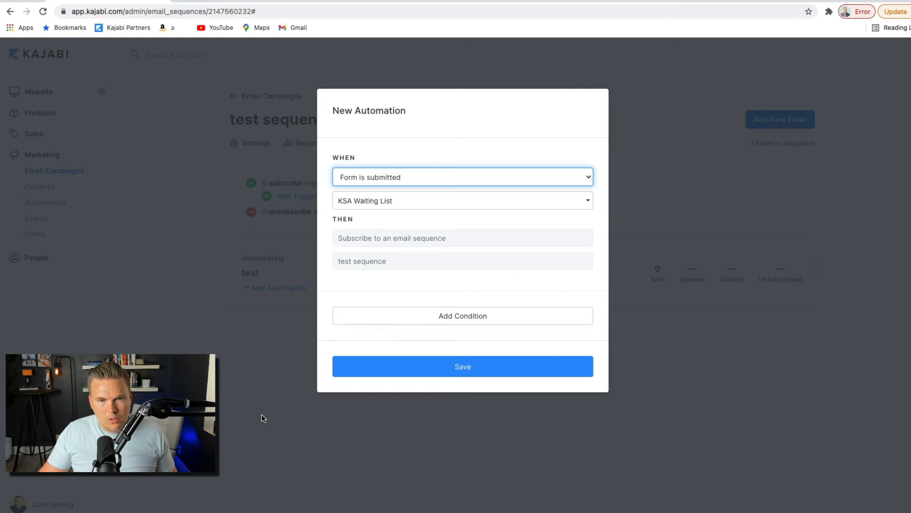
click(462, 367)
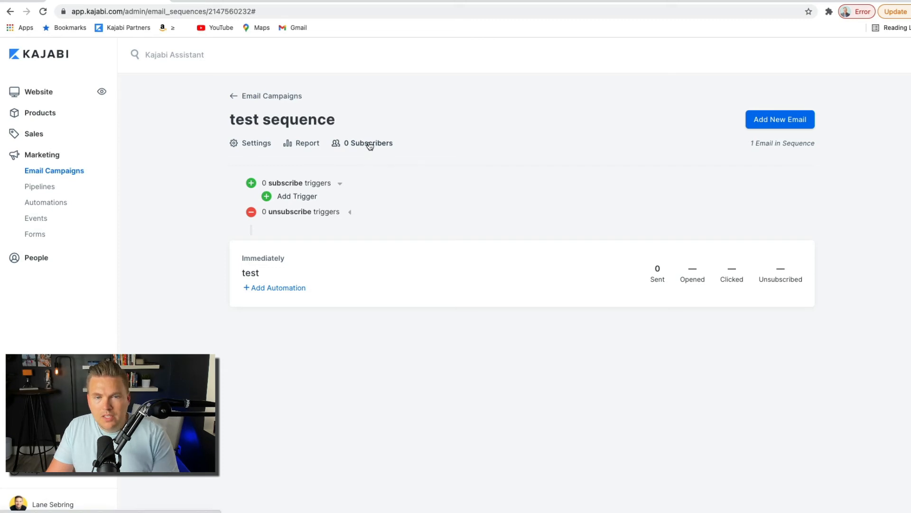
mouse_move(301, 144)
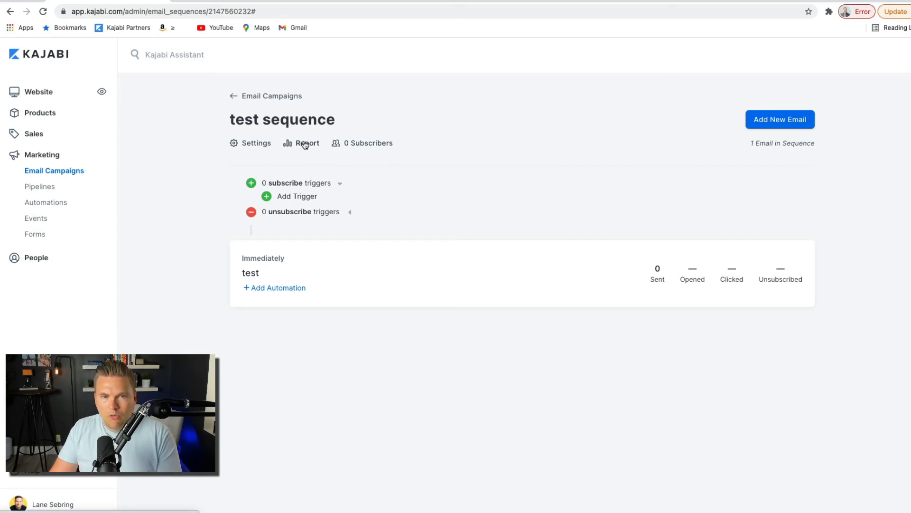
mouse_move(303, 145)
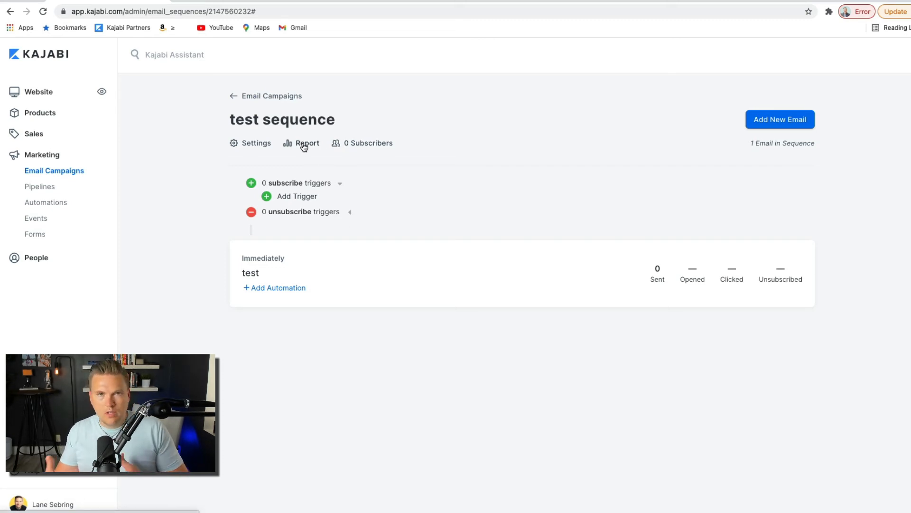
mouse_move(291, 146)
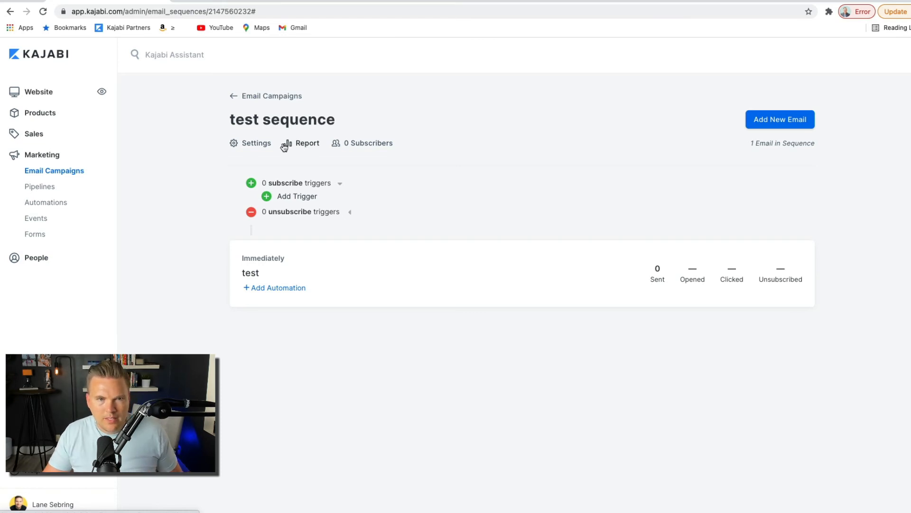
Go to the Settings page of the test sequence
click(255, 143)
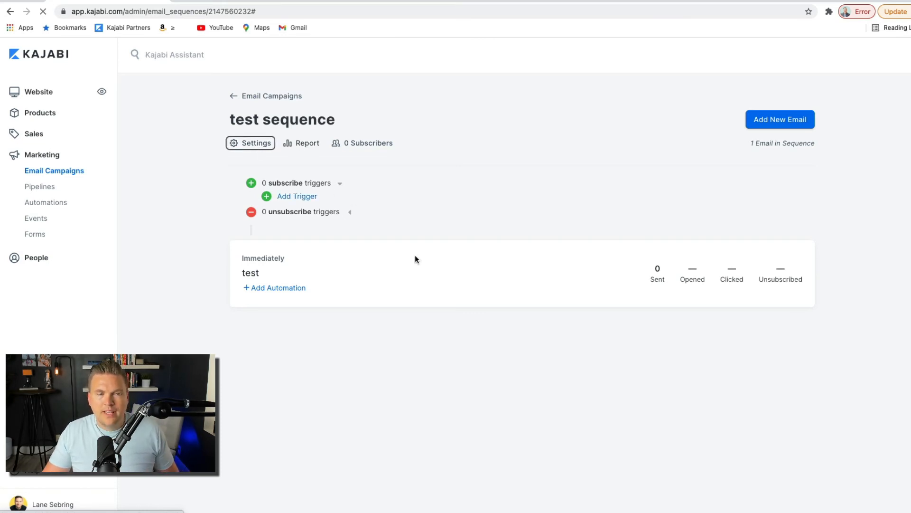
Scroll through the sequence title, exclusions, 11am send time and automations, then return to the overview
click(255, 144)
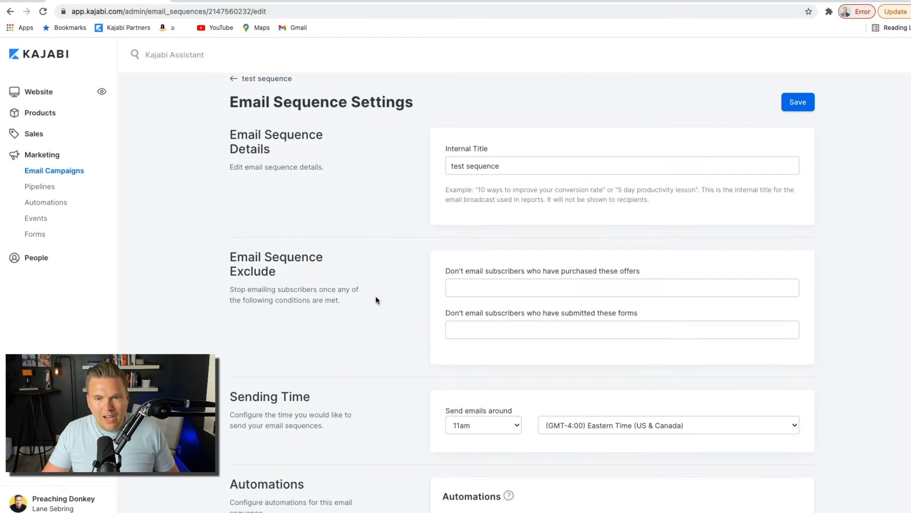
scroll(down, 3)
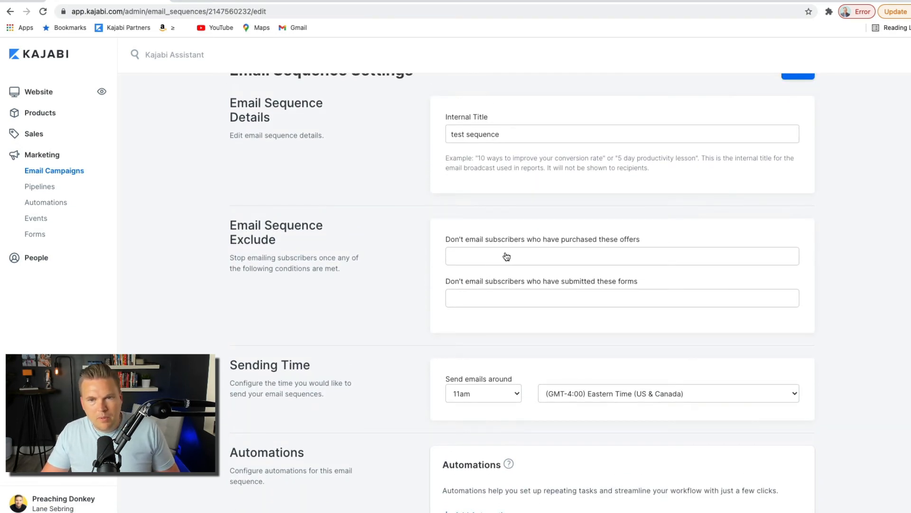
mouse_move(519, 314)
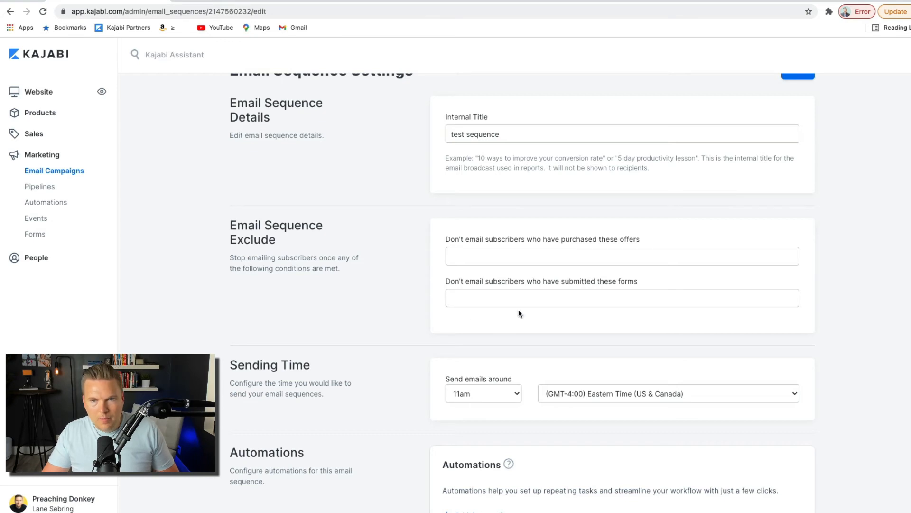
scroll(down, 3)
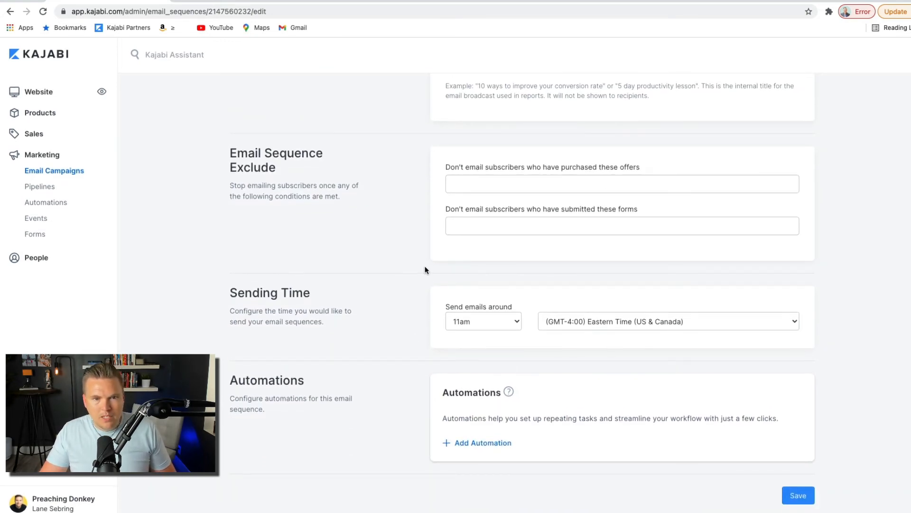
scroll(up, 3)
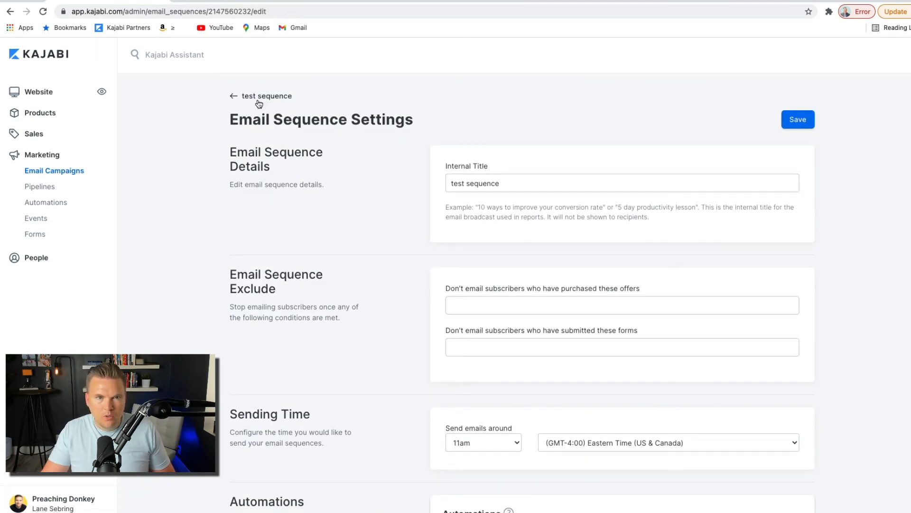
click(233, 96)
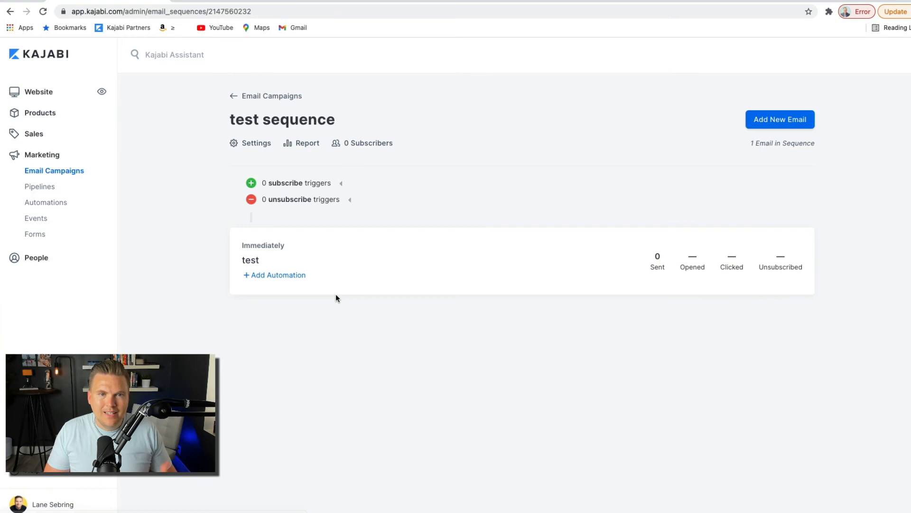